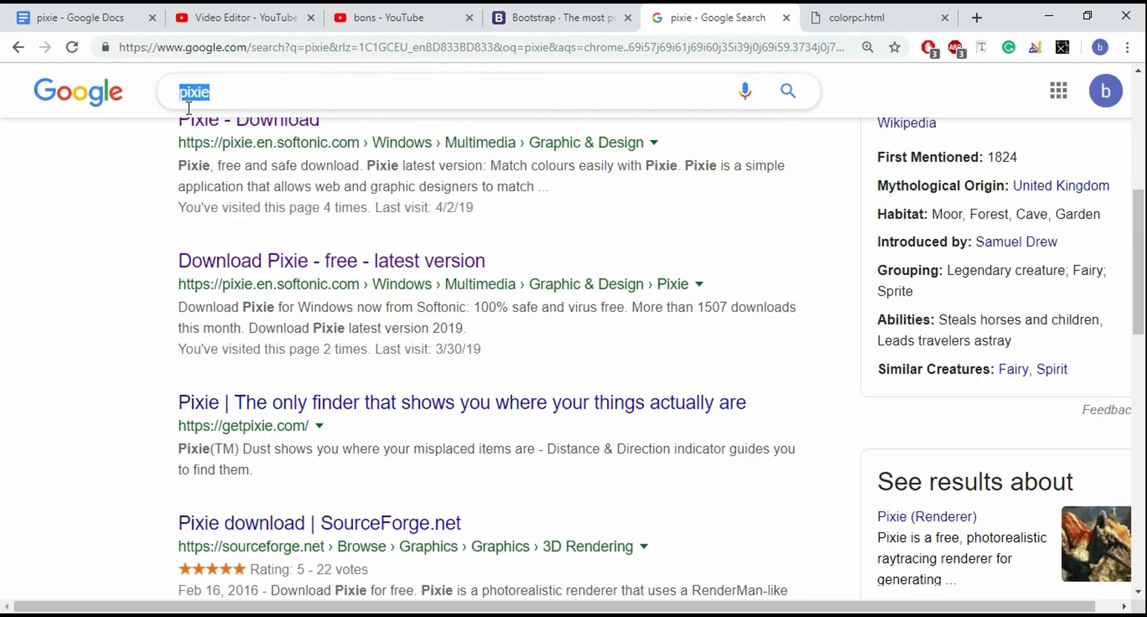
mouse_move(232, 269)
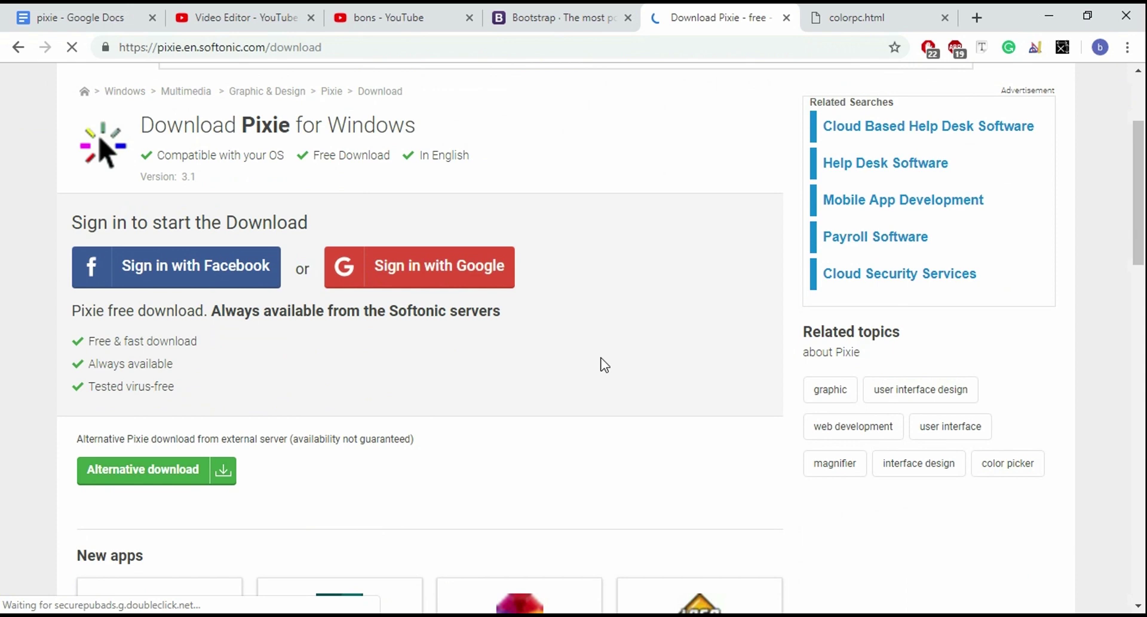
Start the pixie.zip download from Softonic's alternative server
left_click(143, 469)
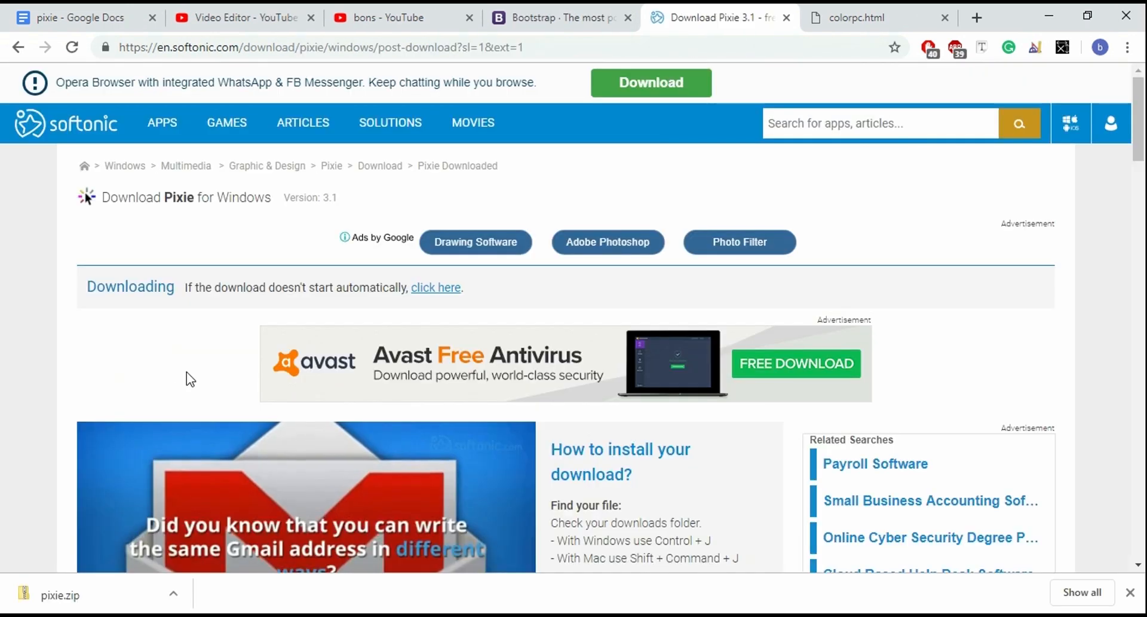
Show the finished pixie.zip download in a maximized Downloads folder window
left_click(173, 594)
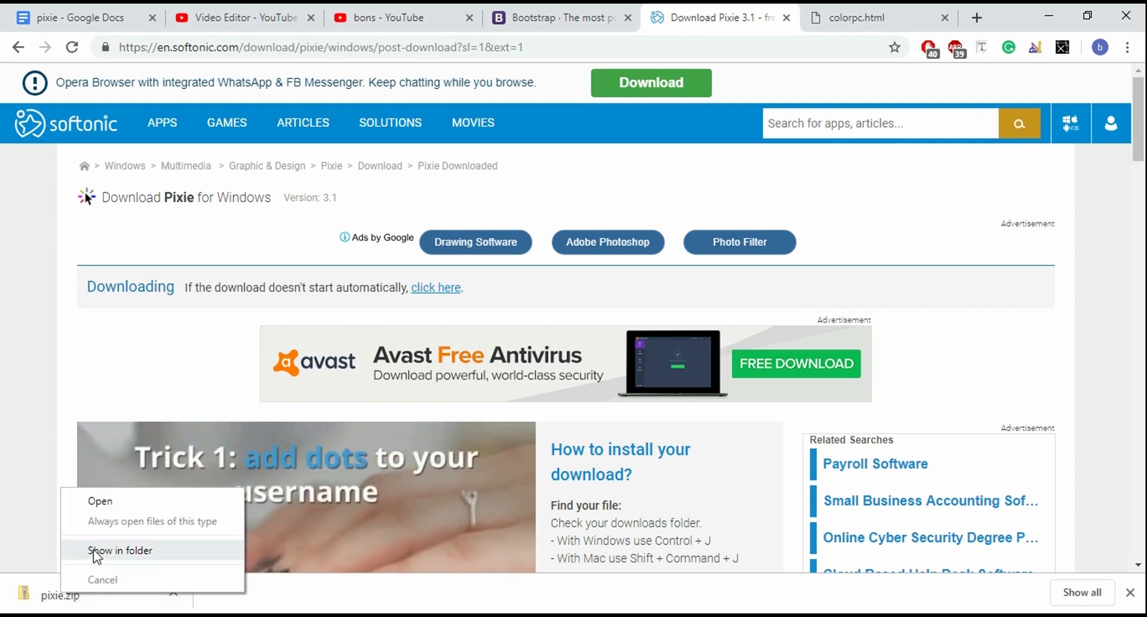
left_click(120, 550)
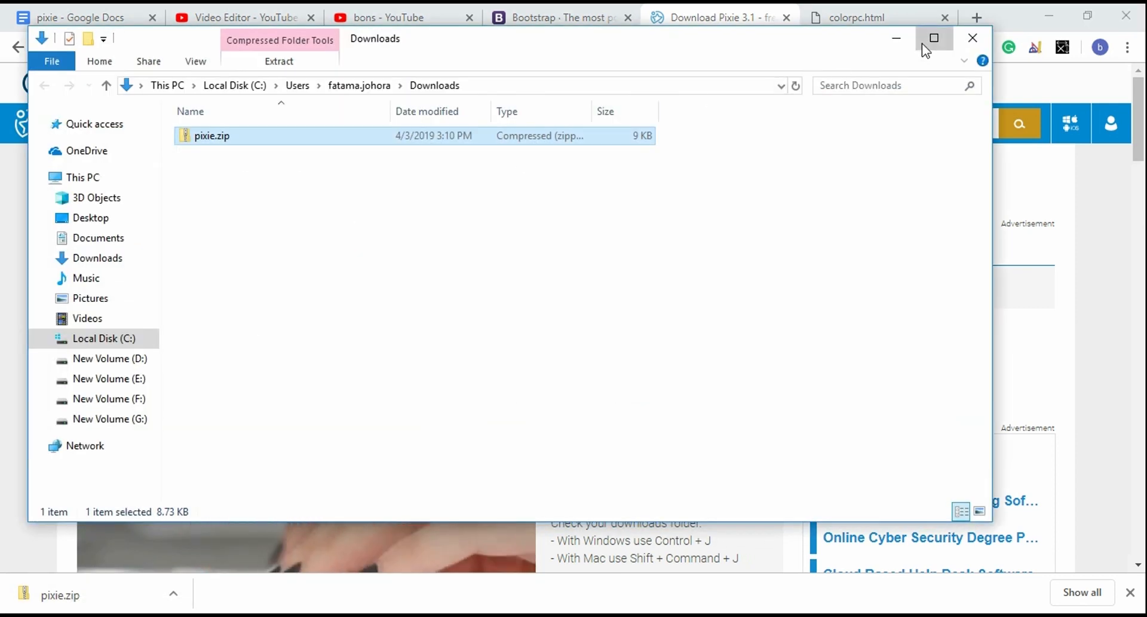
left_click(934, 38)
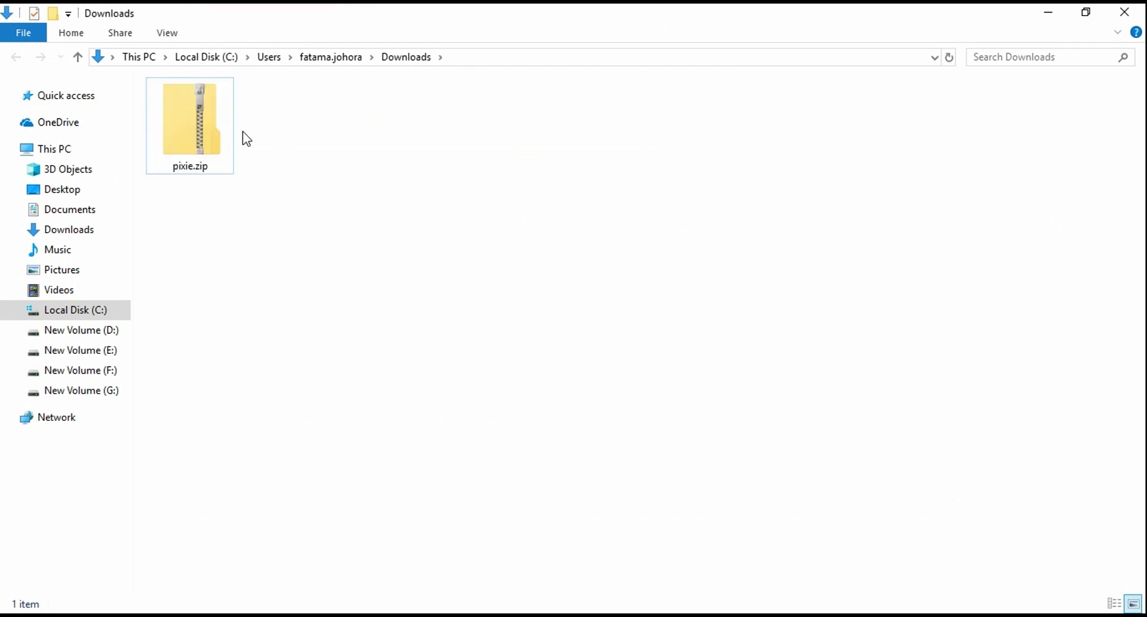
Extract pixie.zip into a pixie folder and reach its pixie.exe file
right_click(189, 124)
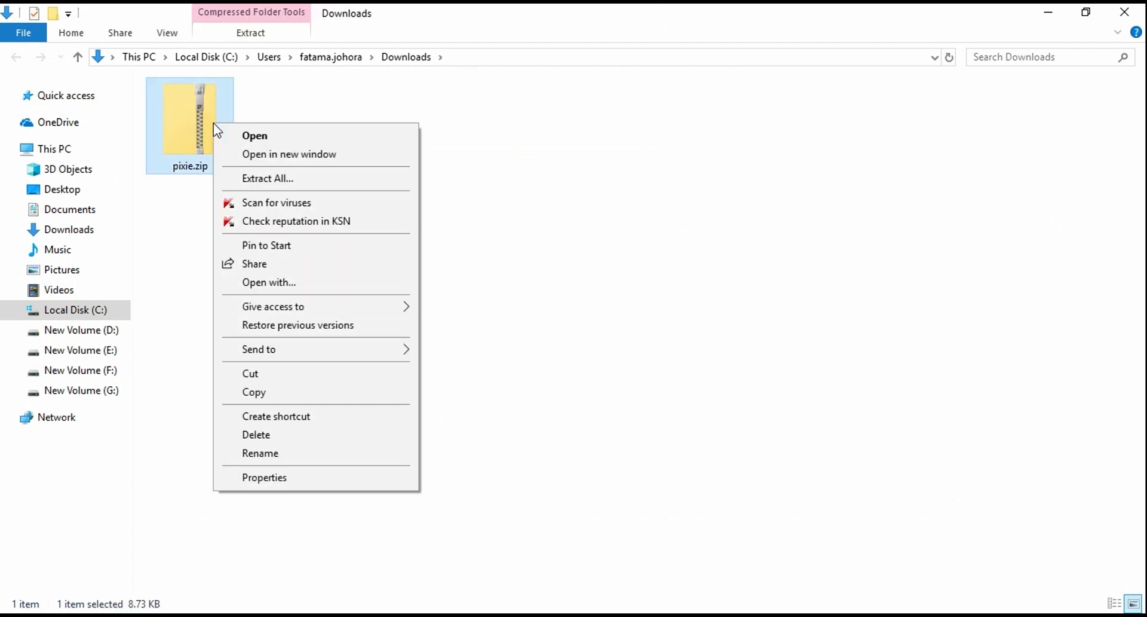
mouse_move(274, 190)
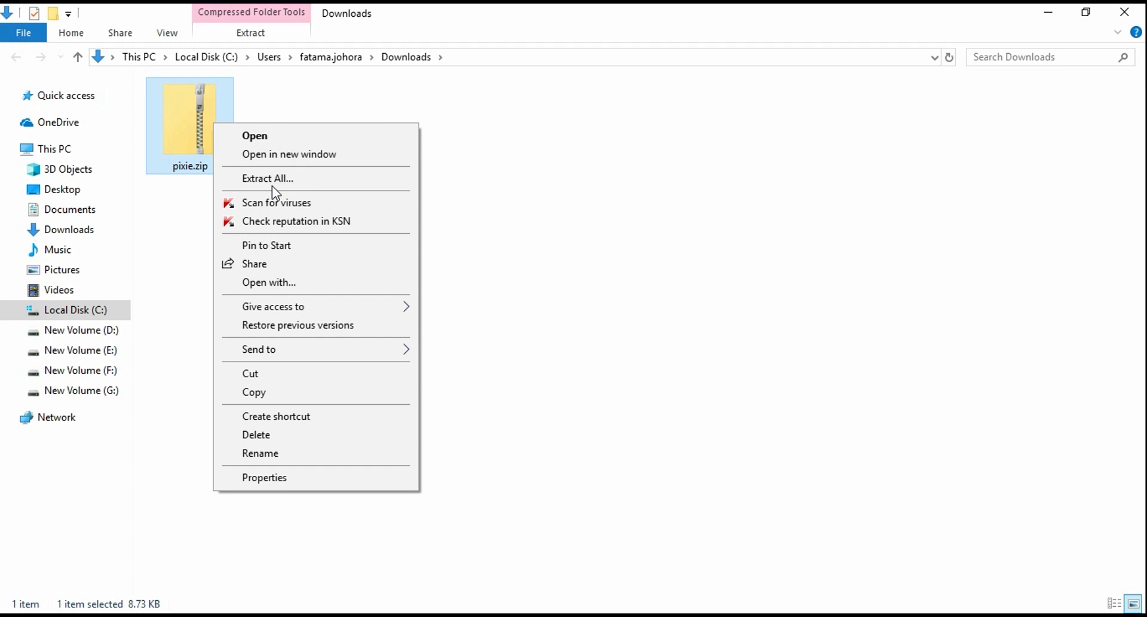
left_click(267, 178)
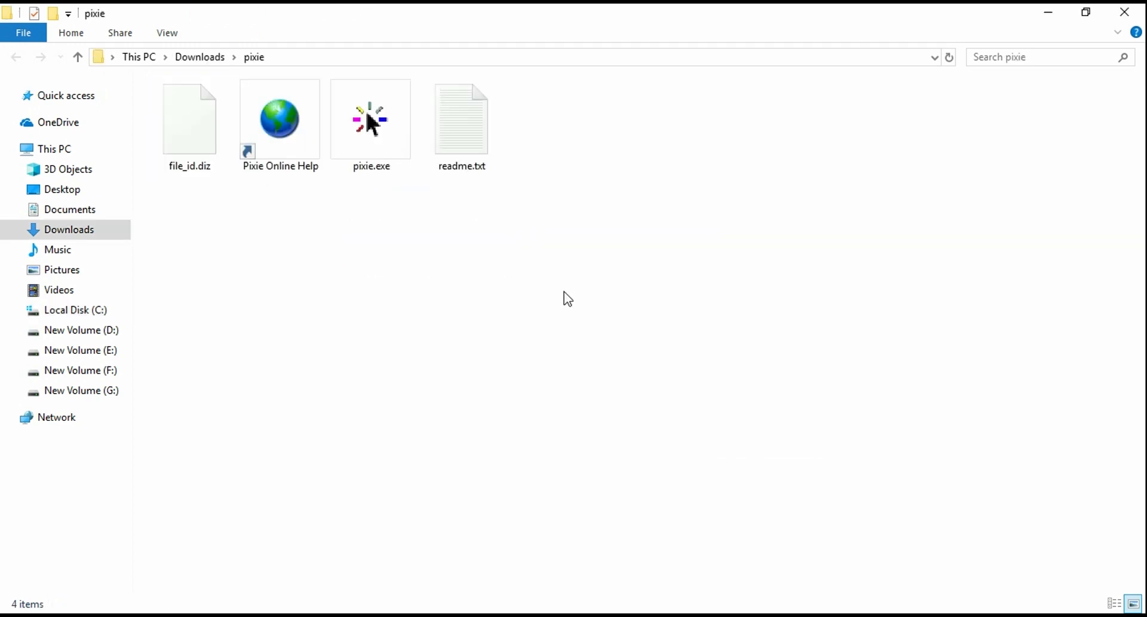
left_click(371, 118)
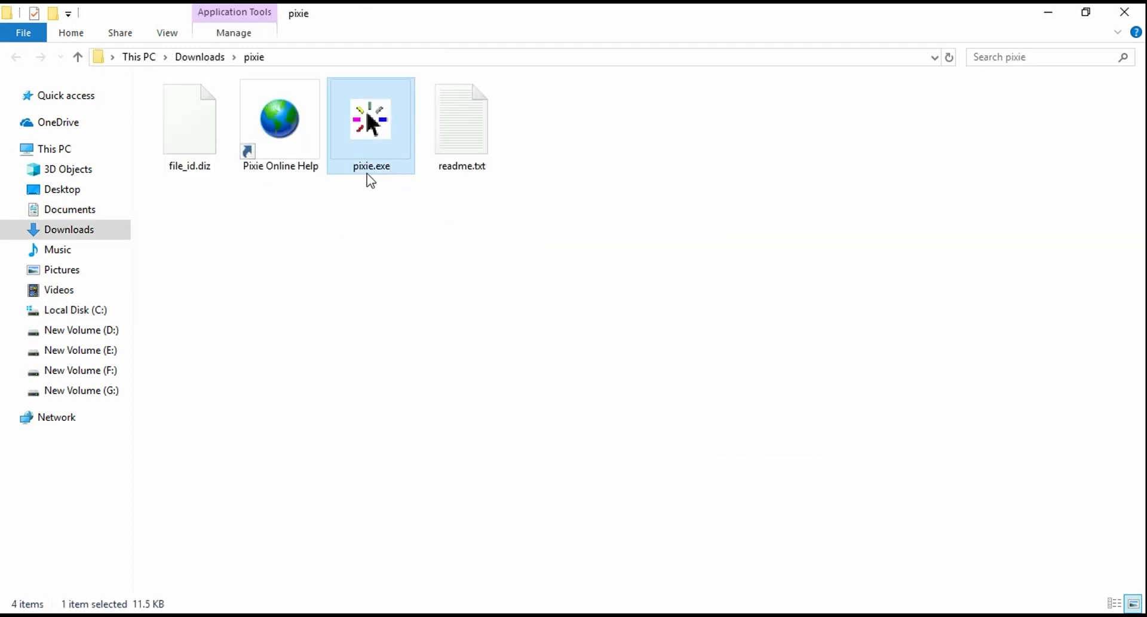
double_click(371, 125)
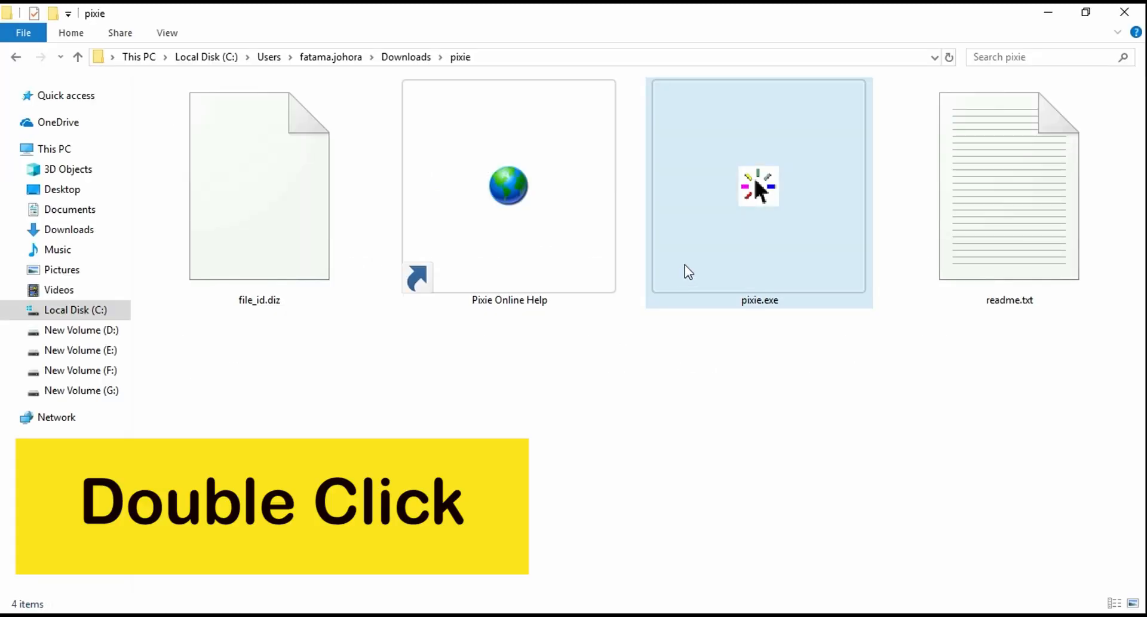
Launch pixie.exe and allow the unverified program to run
double_click(759, 186)
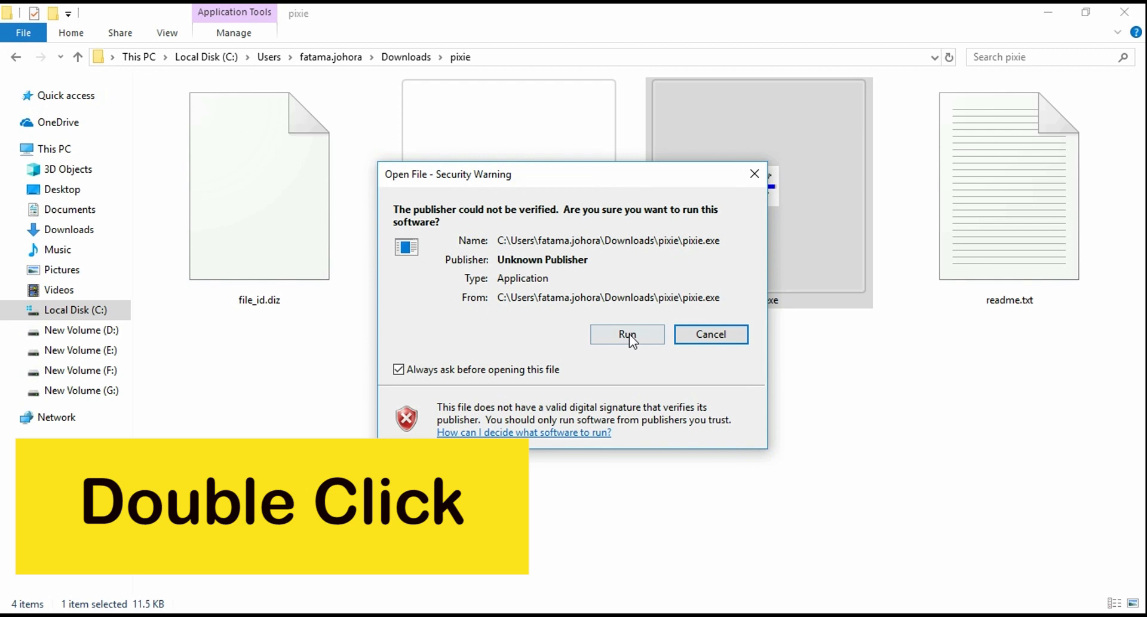
left_click(626, 334)
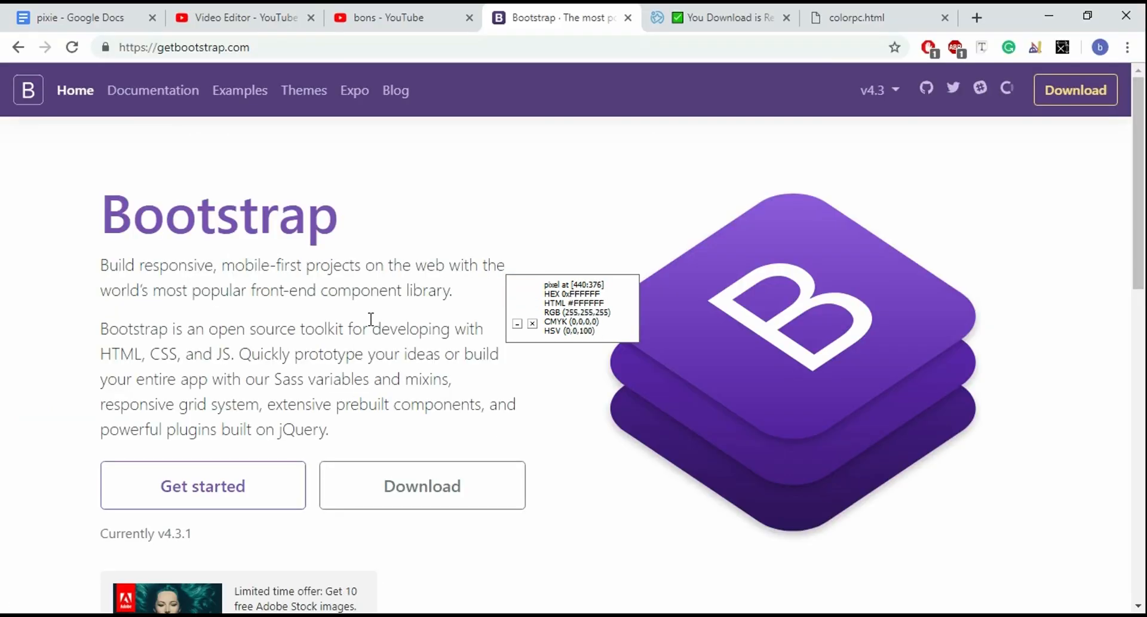
mouse_move(124, 220)
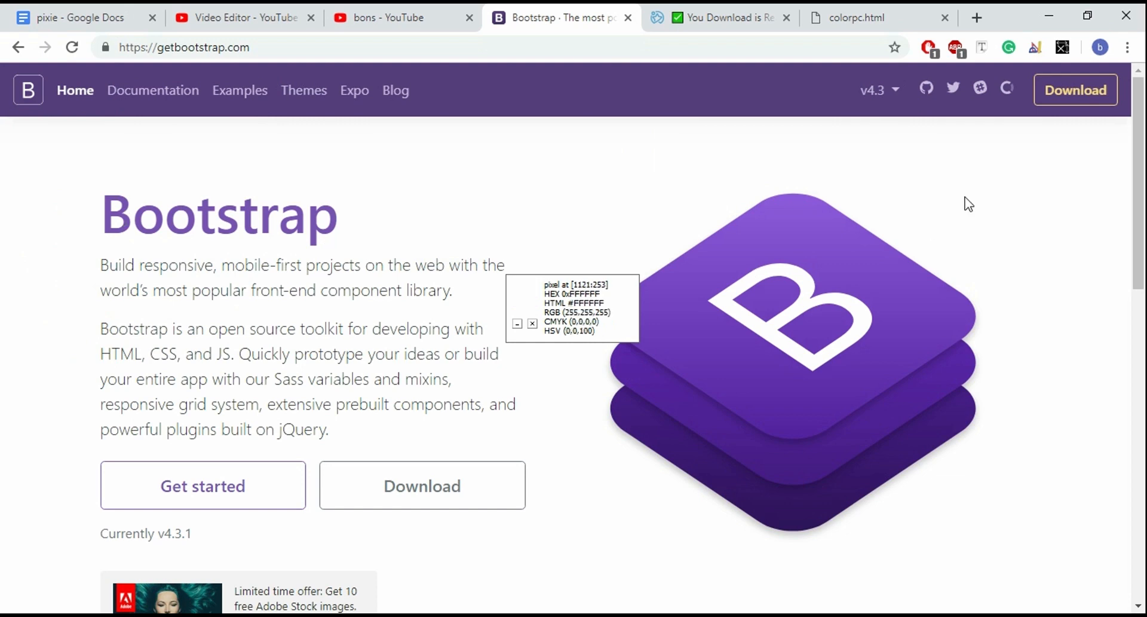
mouse_move(1075, 90)
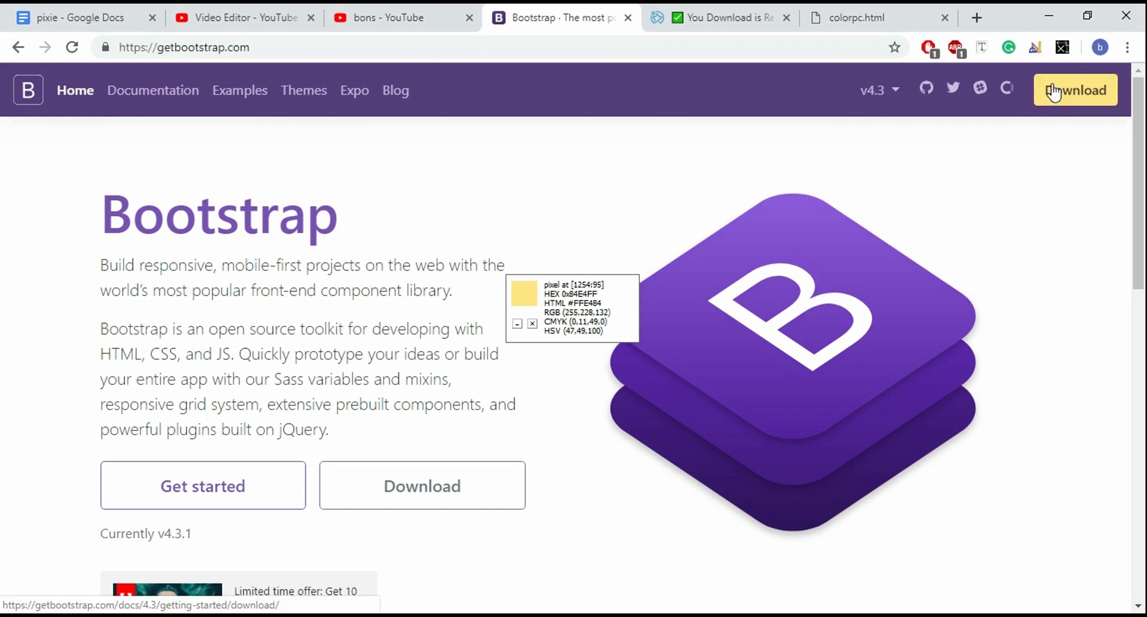
scroll("down", 3)
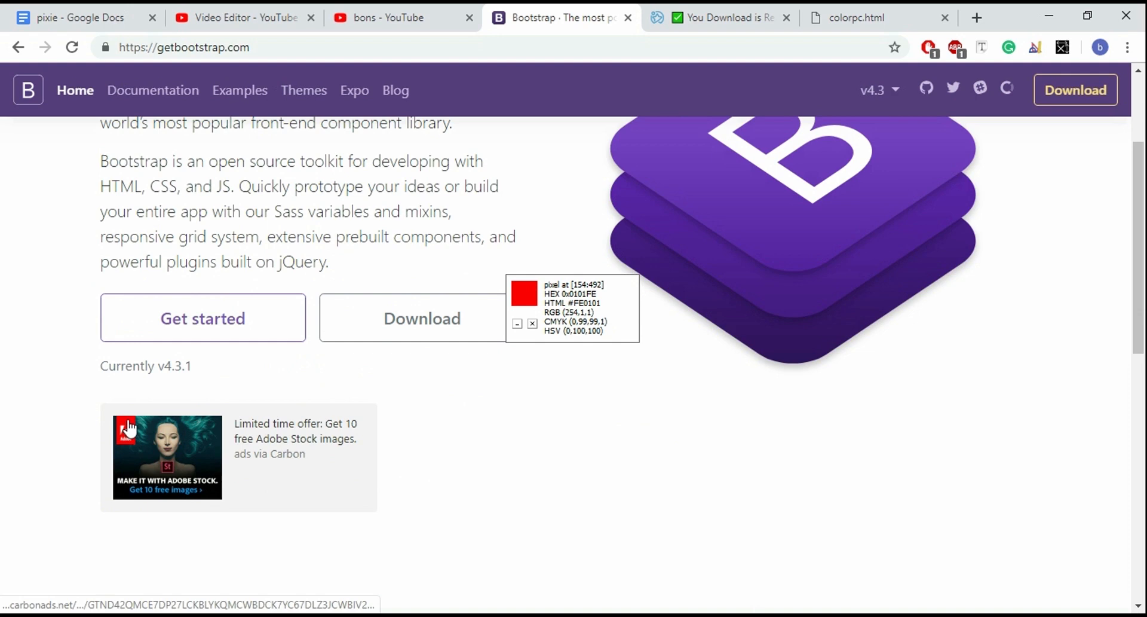
scroll("down", 3)
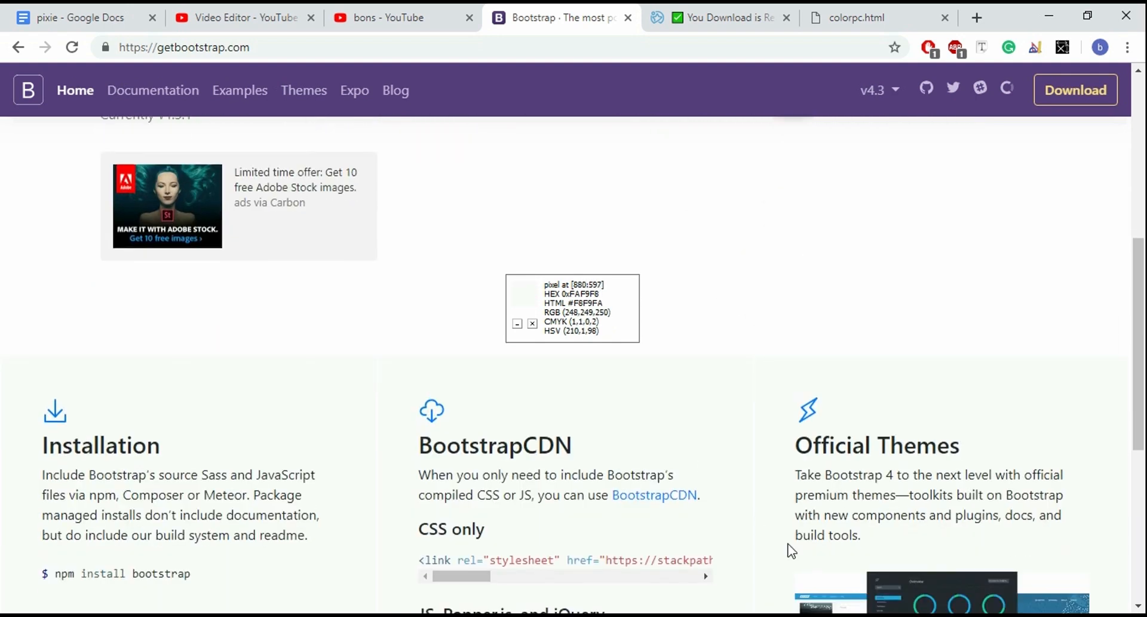
scroll("down", 3)
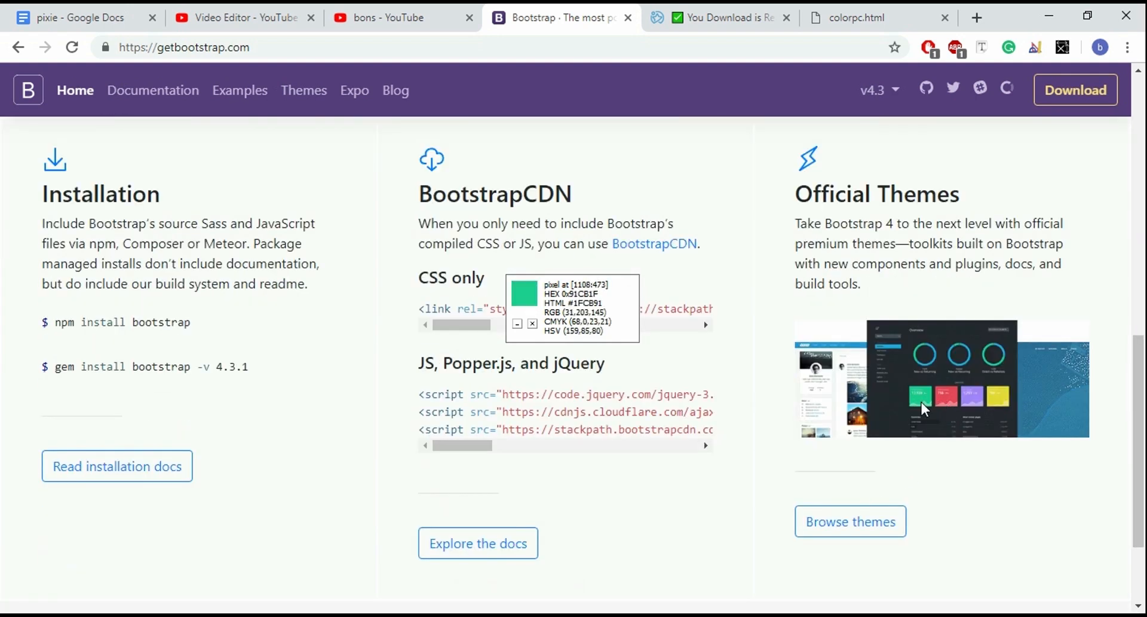
mouse_move(995, 402)
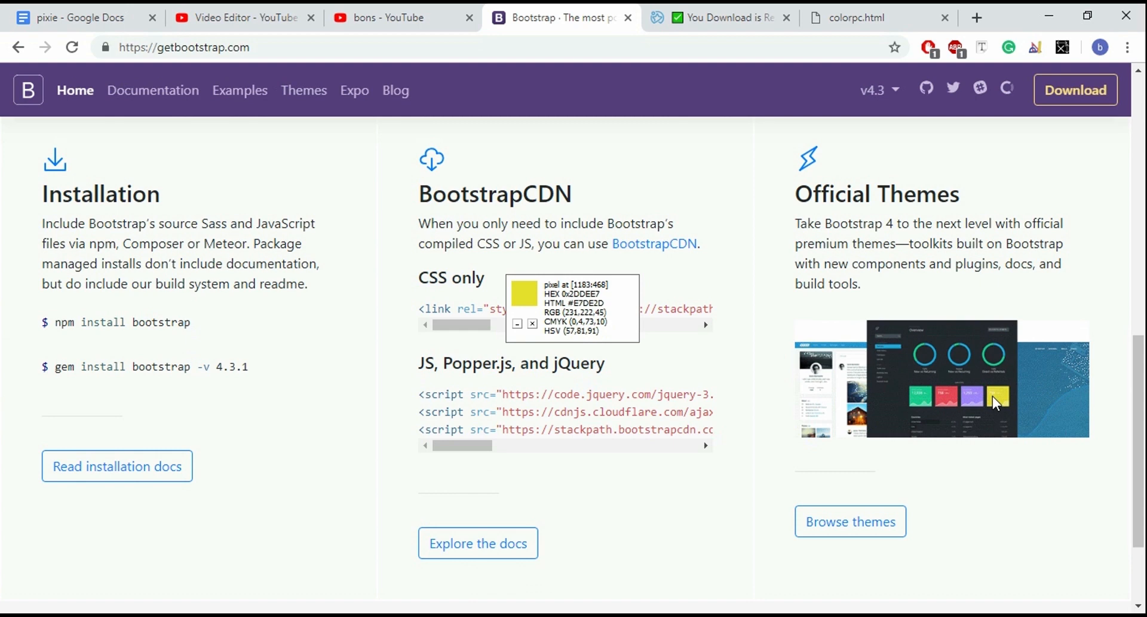
scroll("up", 3)
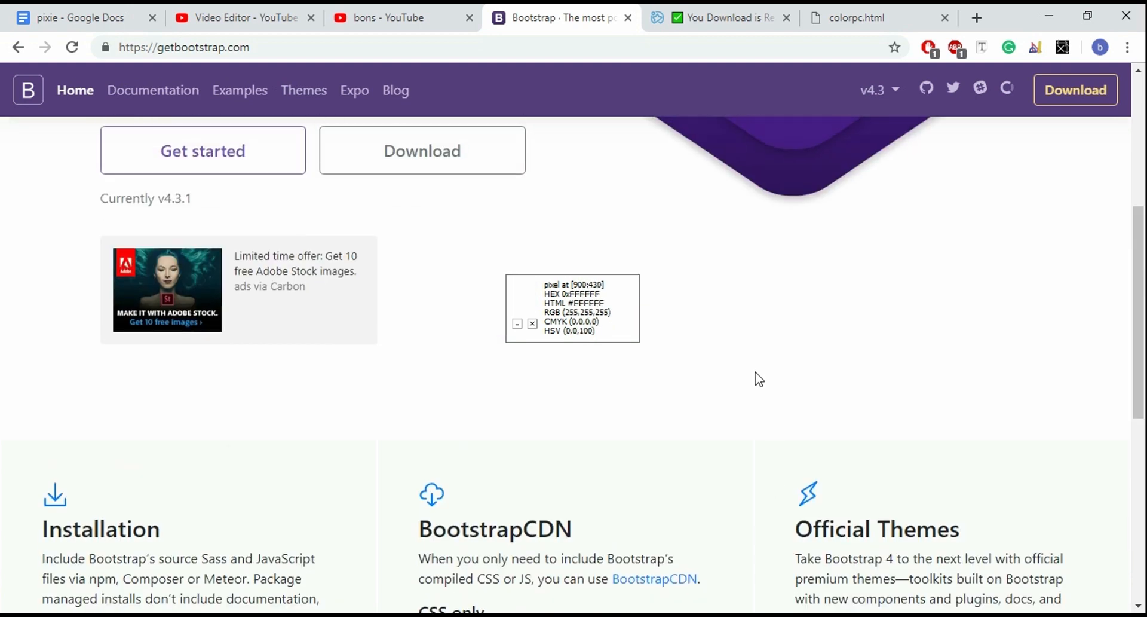
scroll("up", 3)
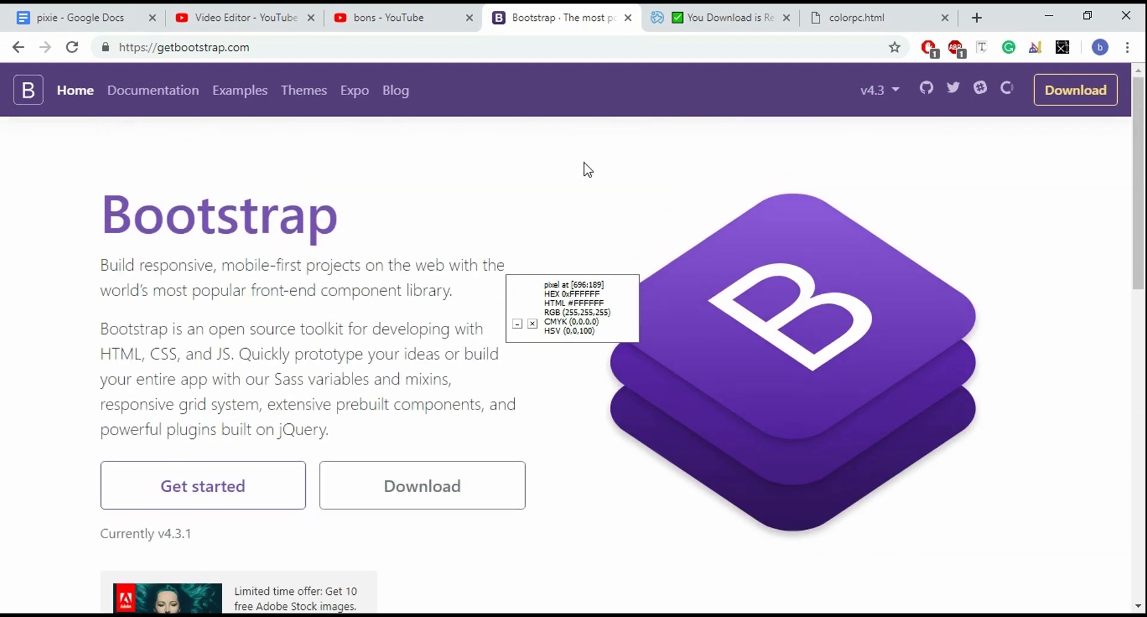
scroll("down", 3)
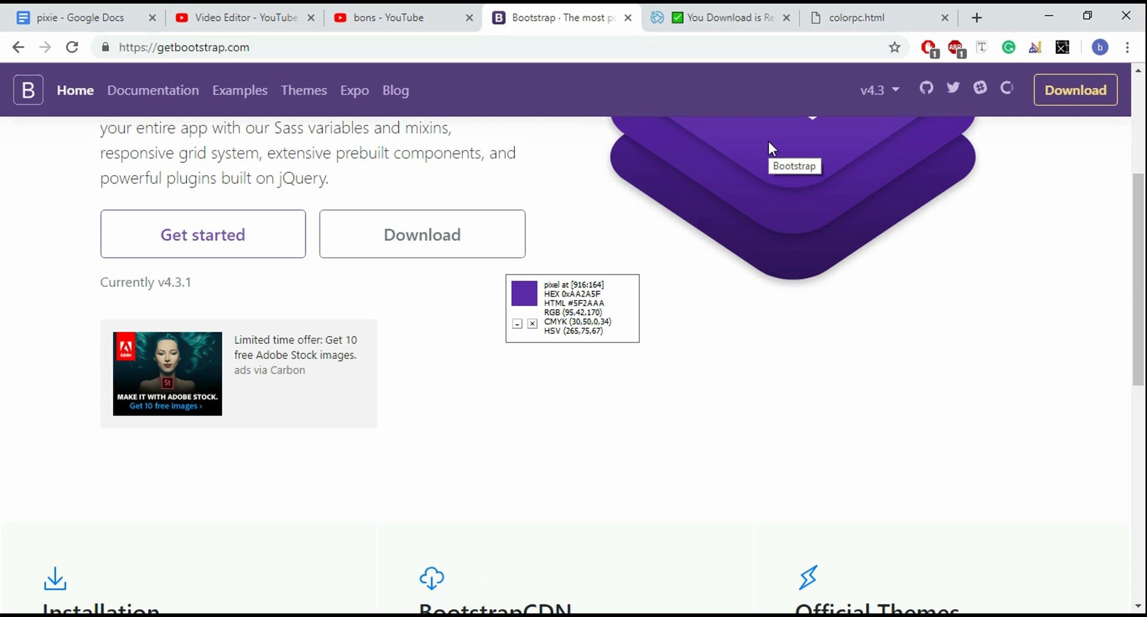
mouse_move(772, 157)
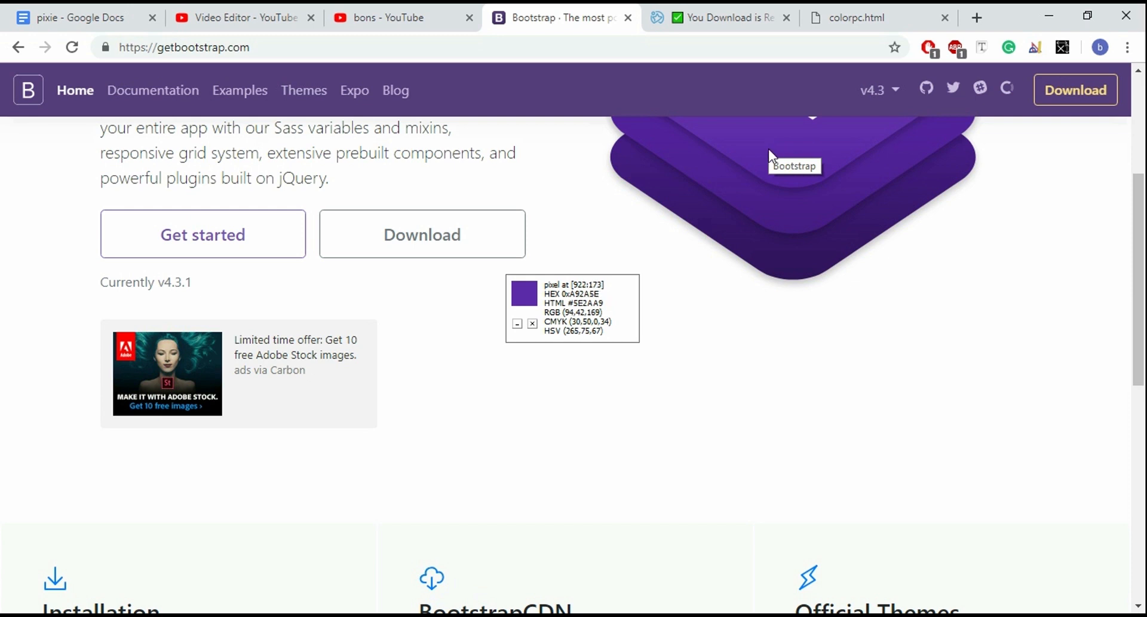
mouse_move(708, 397)
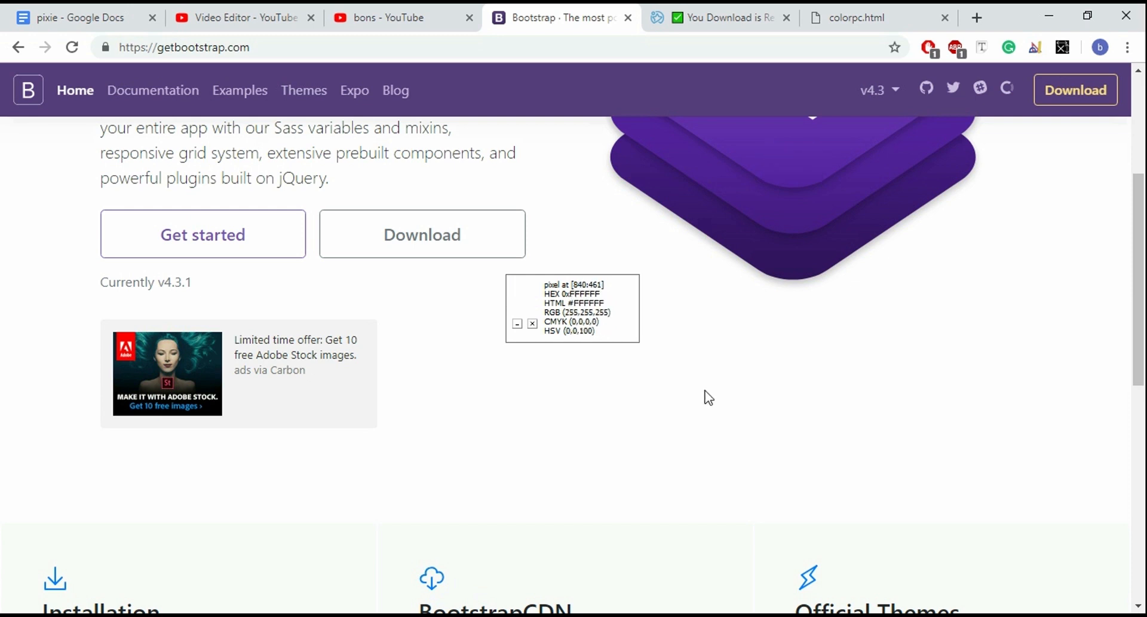
scroll("up", 3)
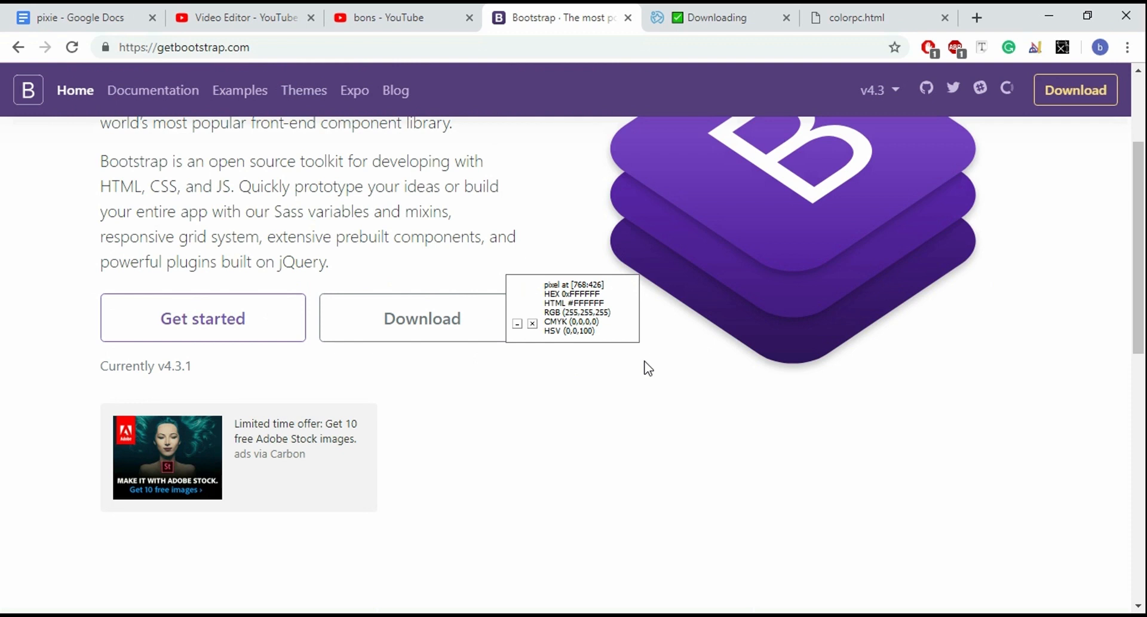
mouse_move(598, 463)
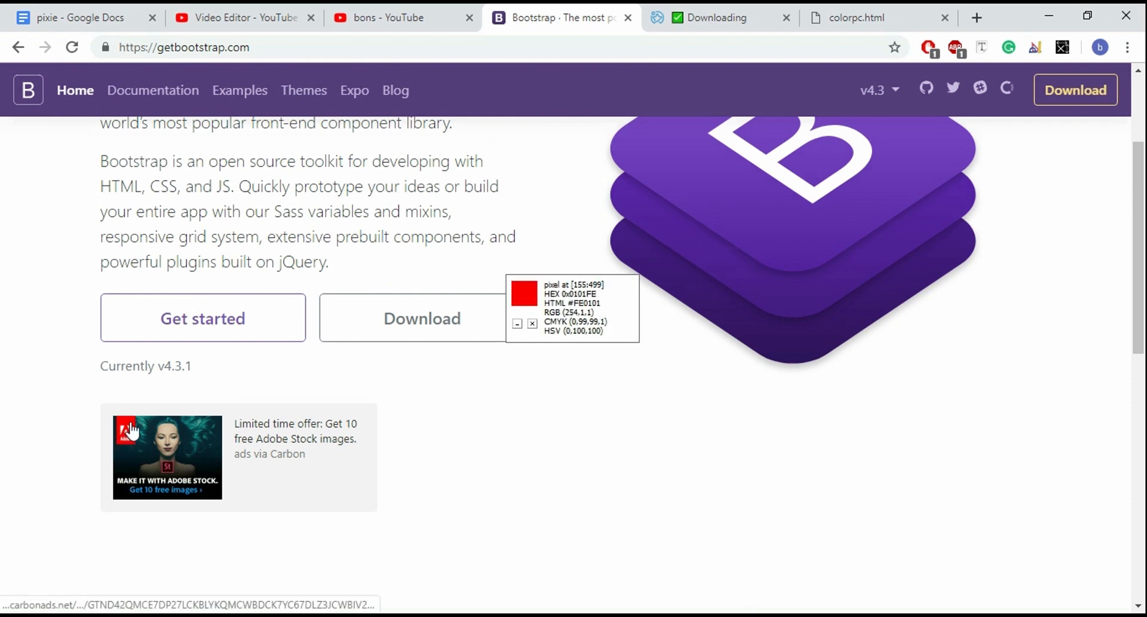
mouse_move(650, 265)
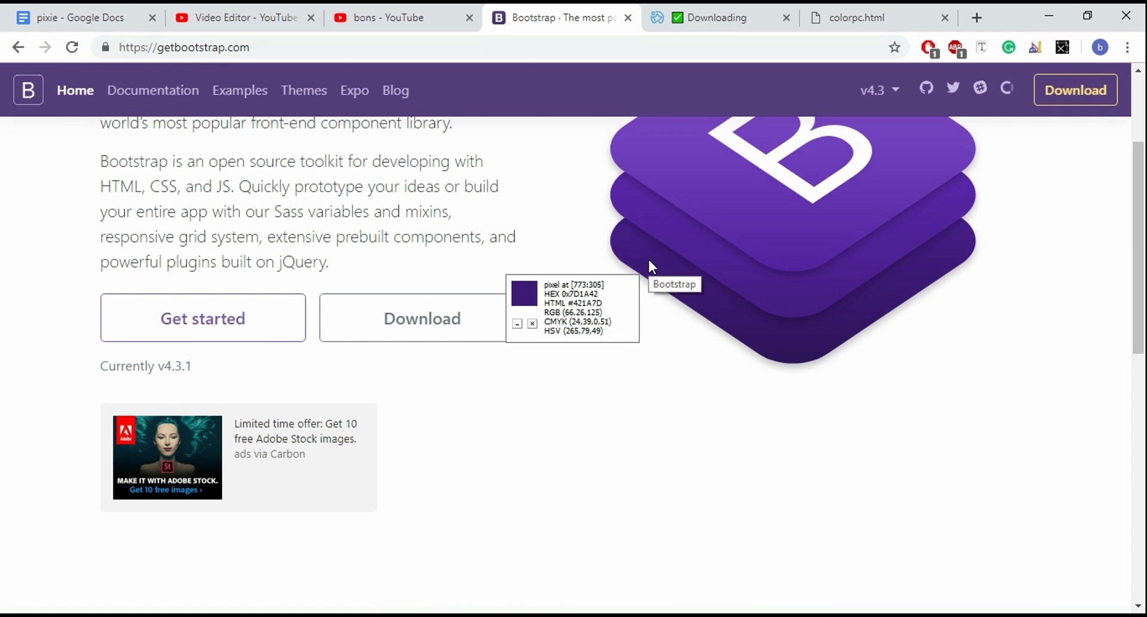
Scroll the Bootstrap page up toward the yellow Download button
scroll("up", 3)
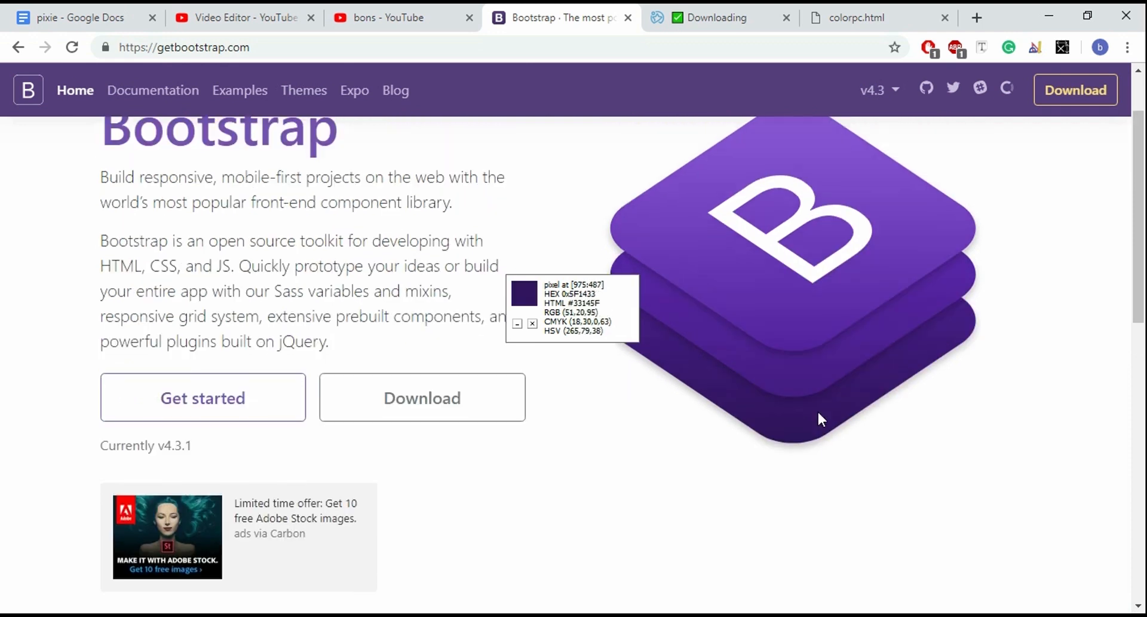
mouse_move(1057, 89)
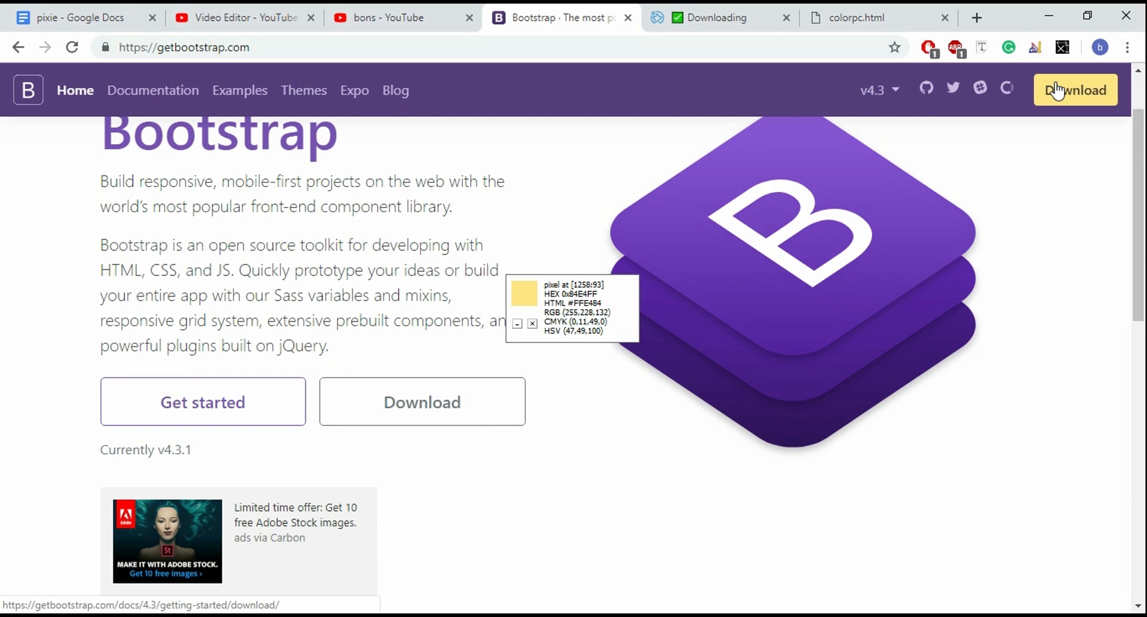
mouse_move(851, 496)
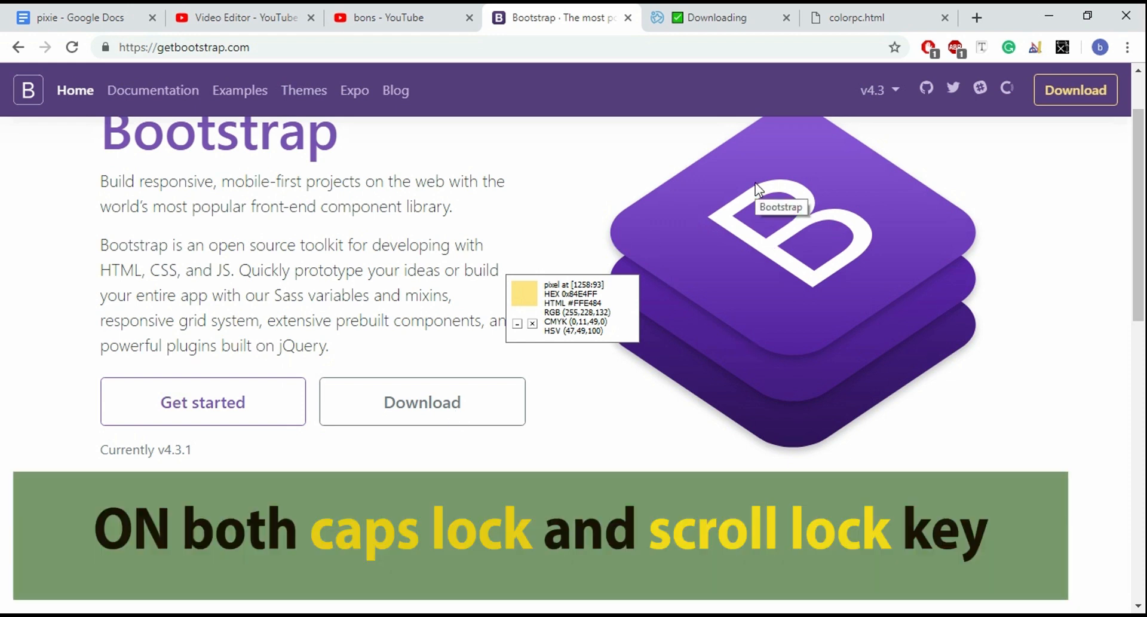
mouse_move(593, 313)
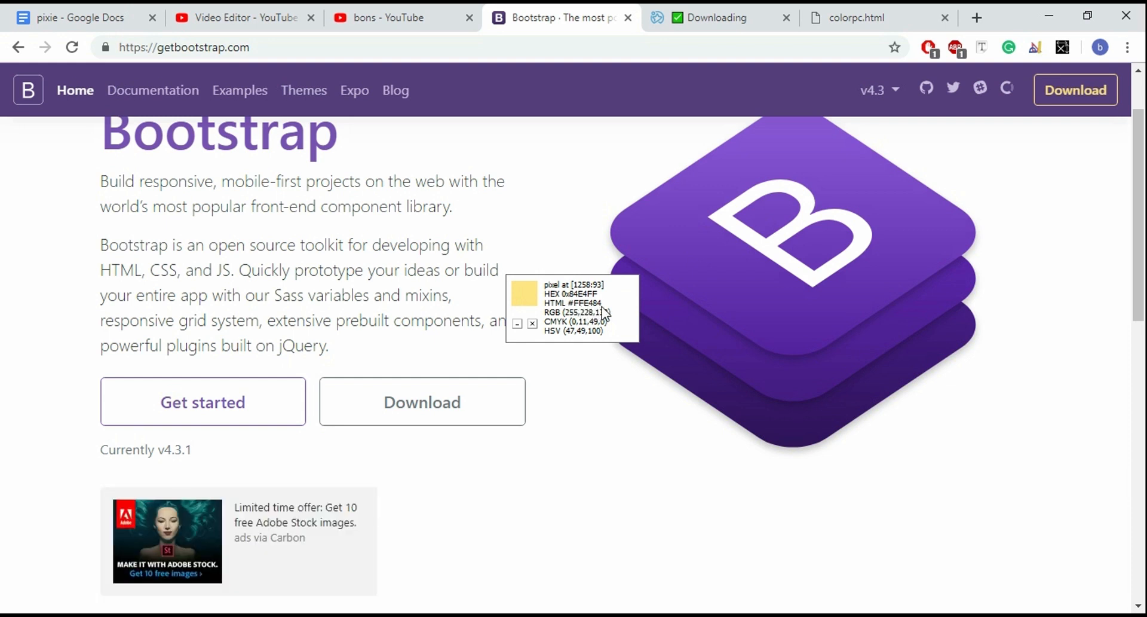
mouse_move(590, 588)
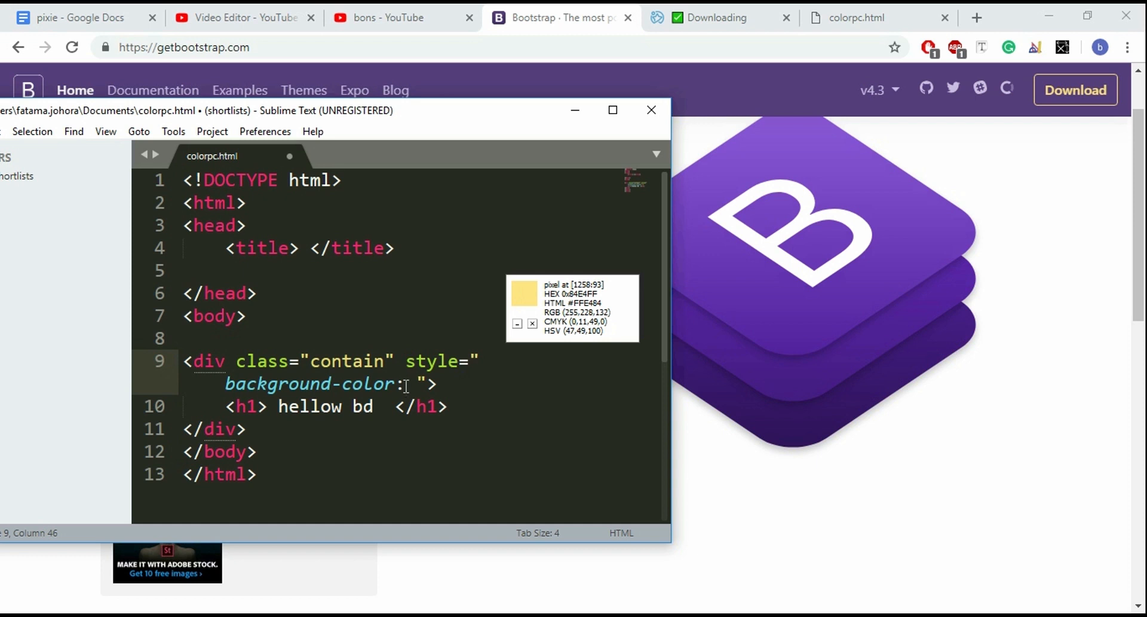
Enter #FFE484 as the div's background-color value on line 9
type("#")
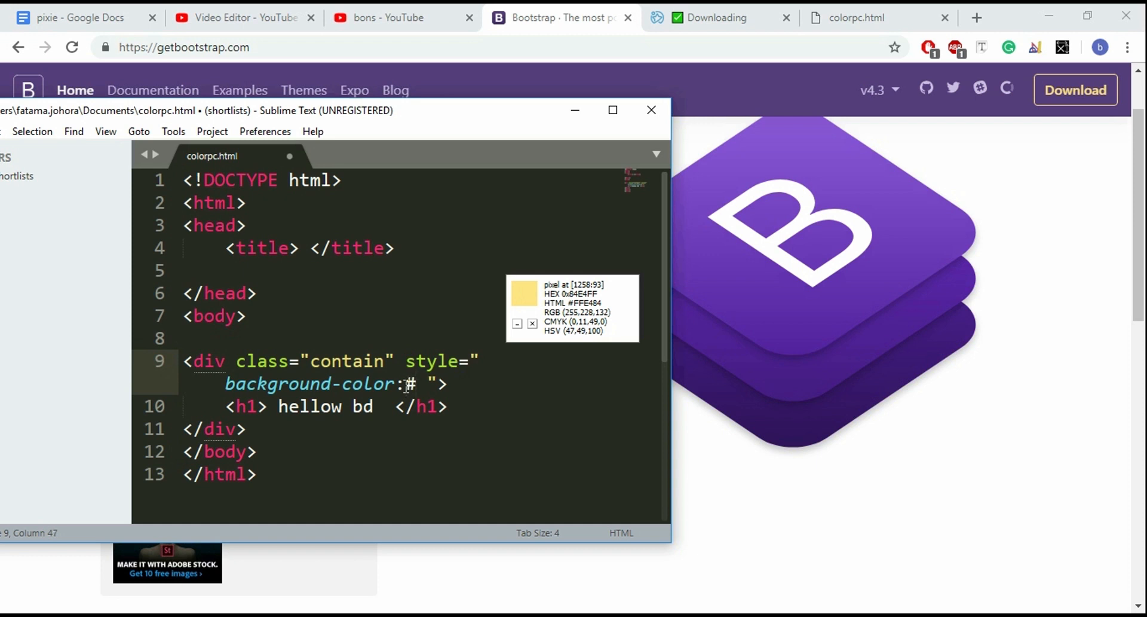
type("ff")
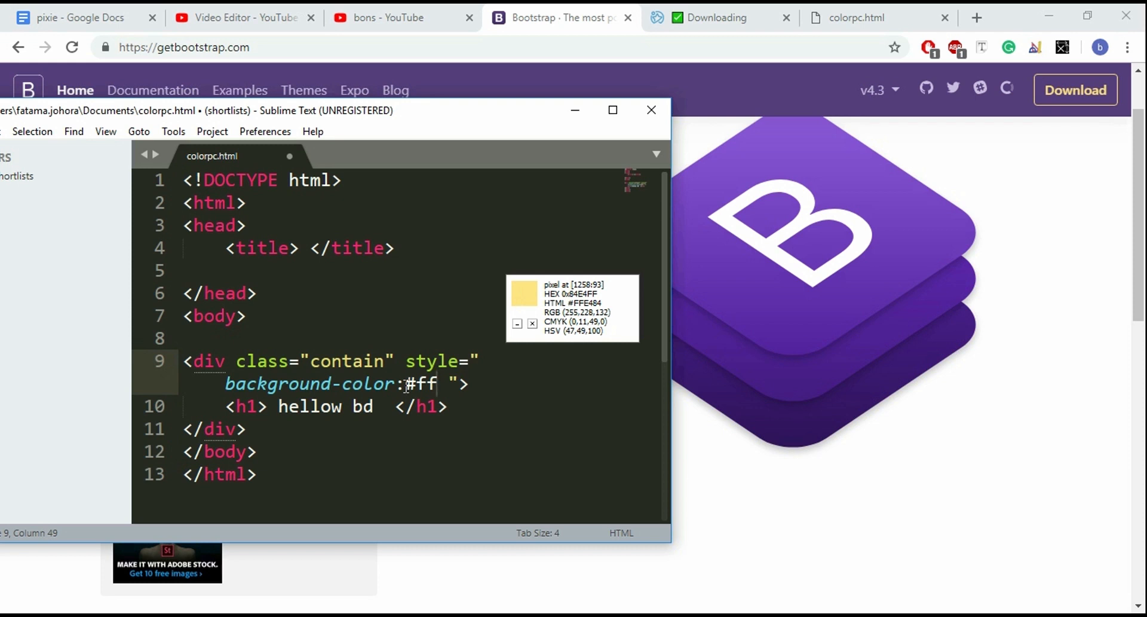
type("FF")
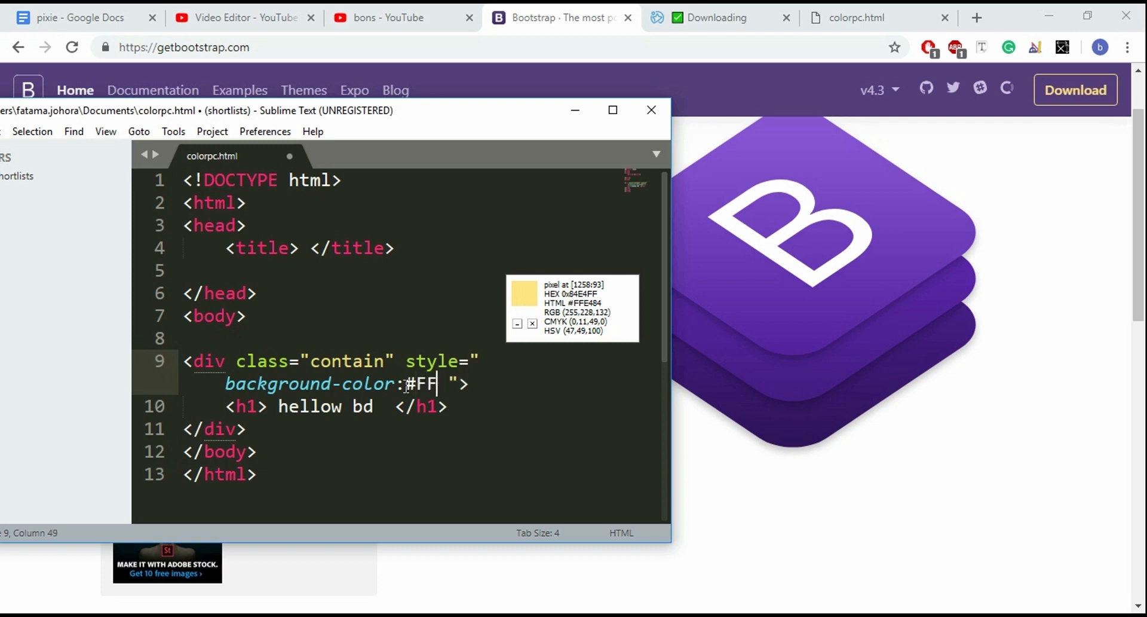
type("E4")
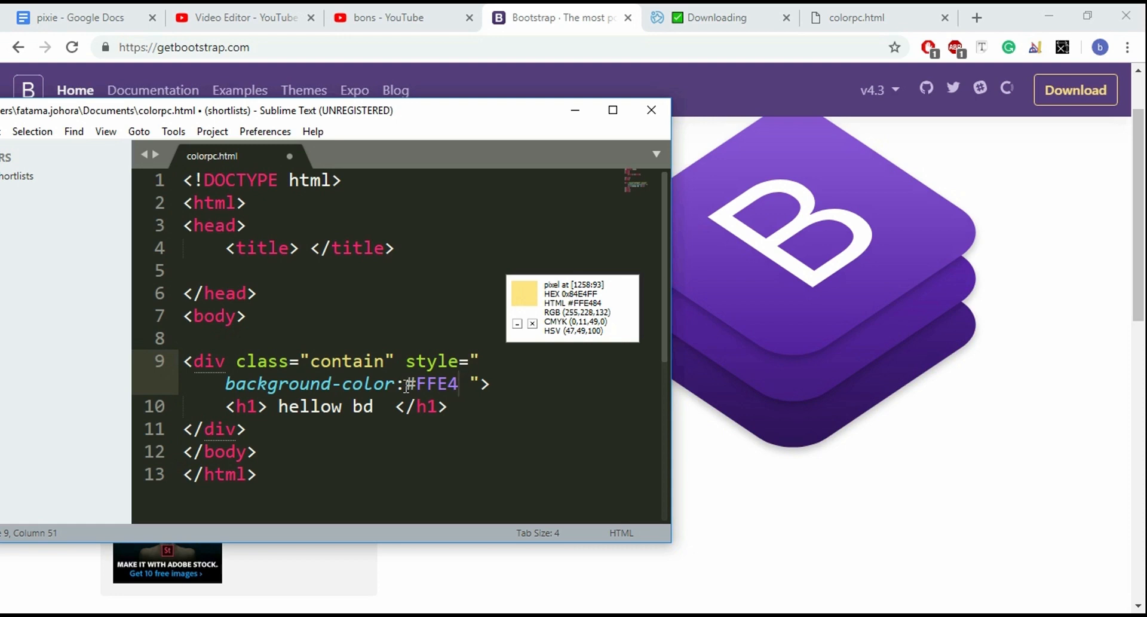
type("84")
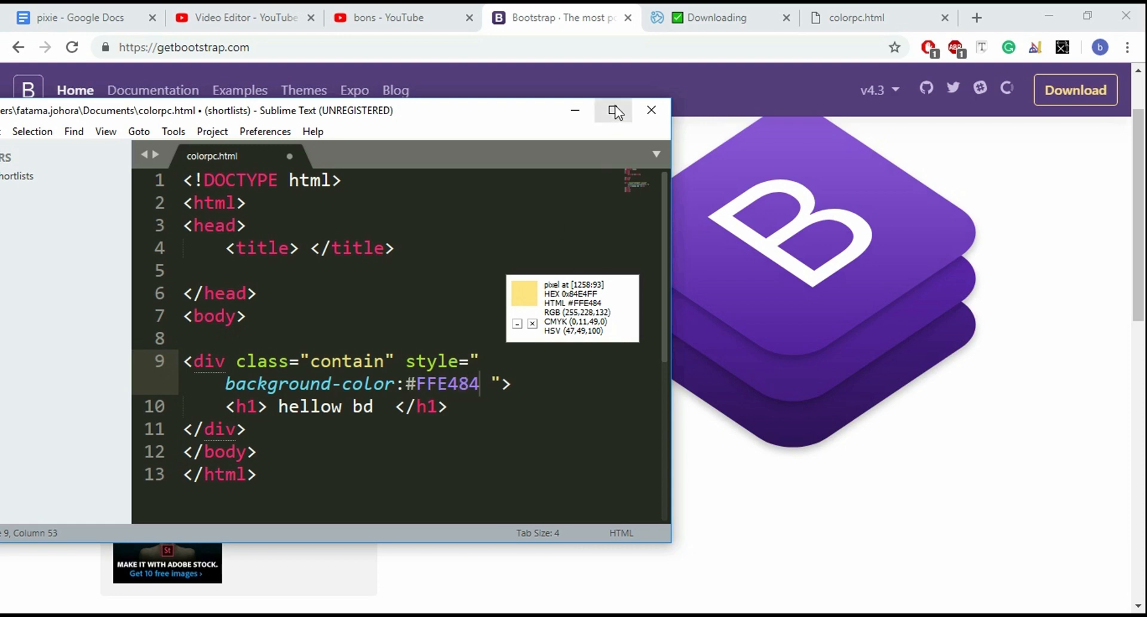
Maximize the Sublime Text window and save the edited page
left_click(615, 111)
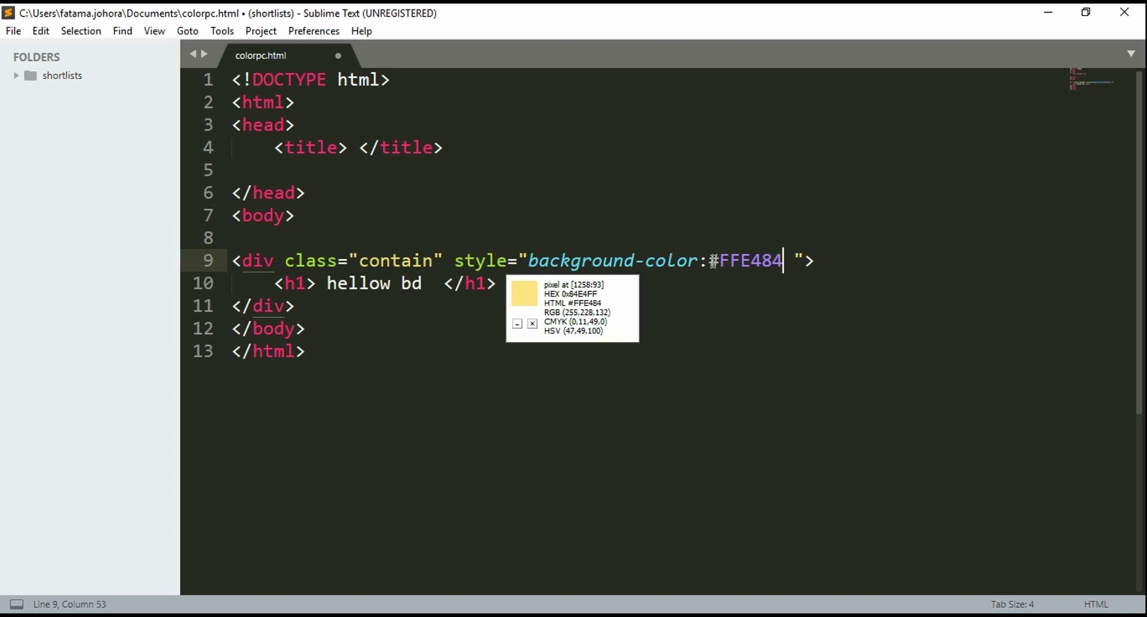
double_click(750, 260)
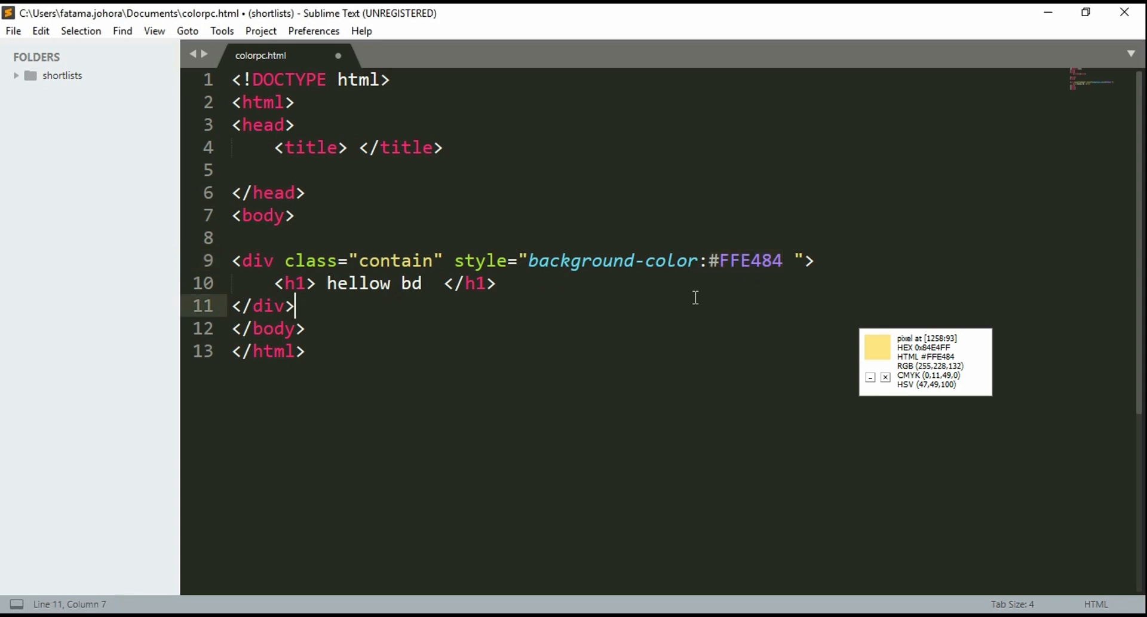
key("ctrl+s")
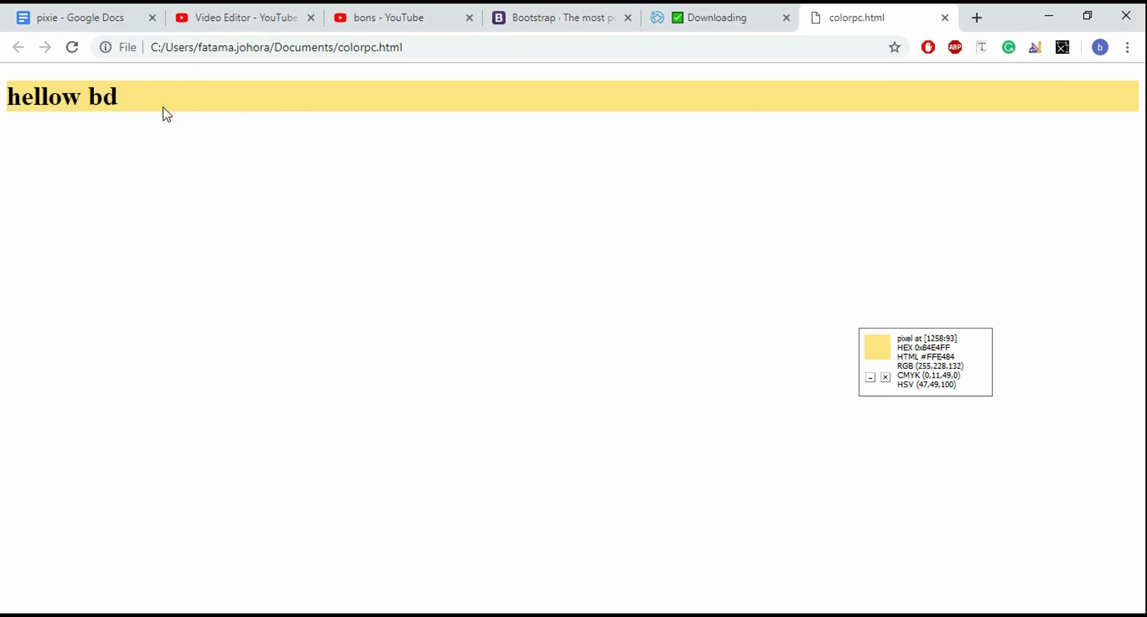
mouse_move(905, 375)
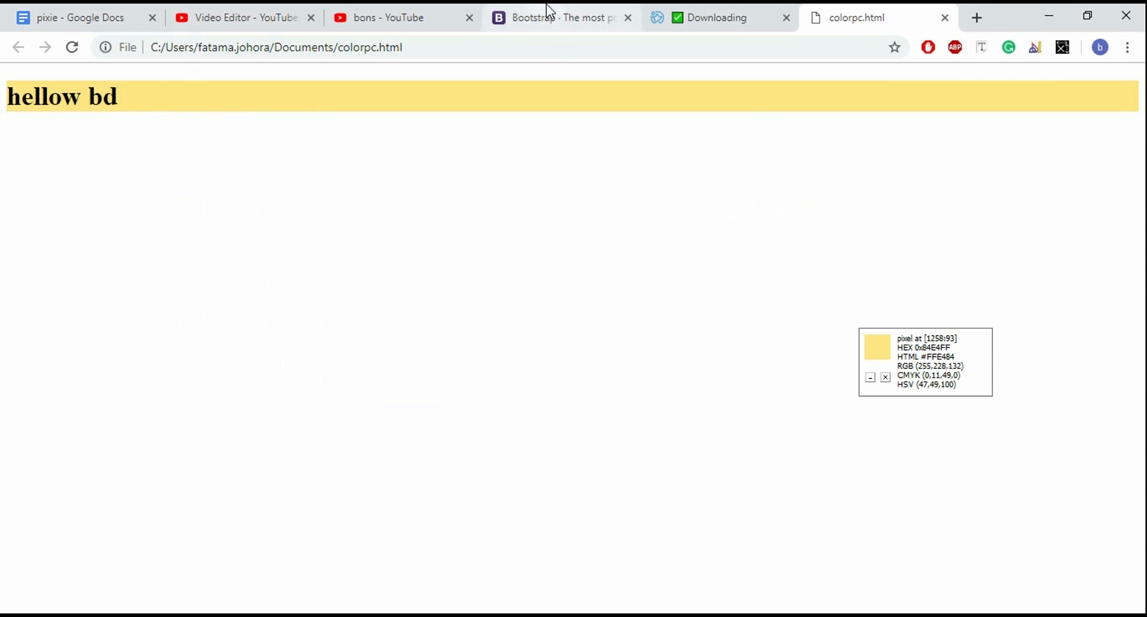
Return to the Bootstrap page and copy the red ad icon's colour code #FE0101
left_click(557, 16)
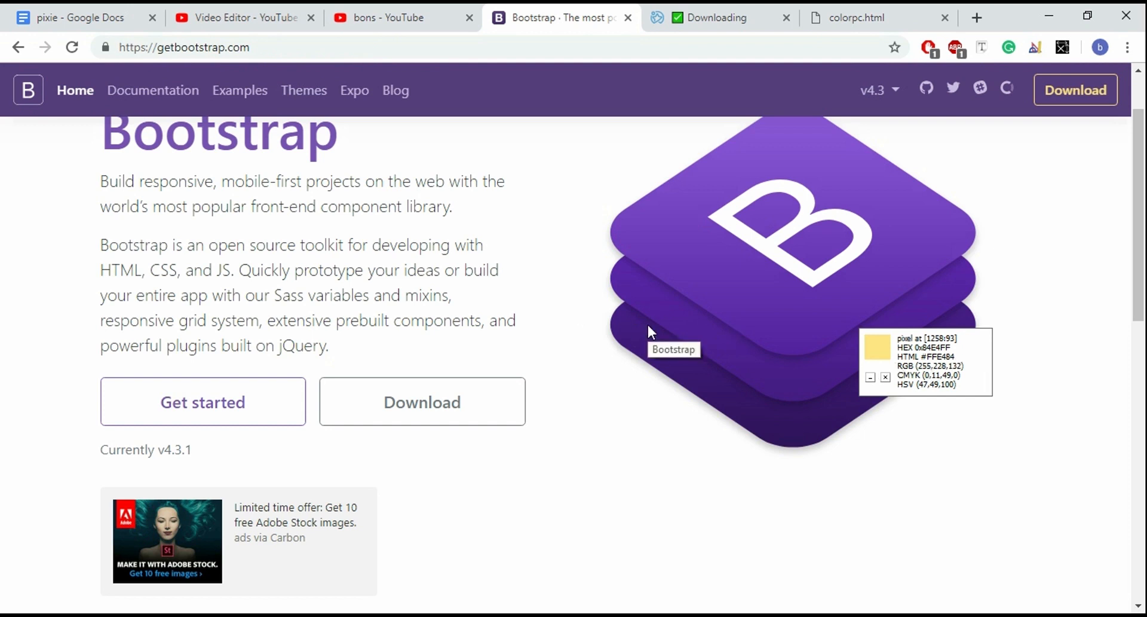
mouse_move(652, 332)
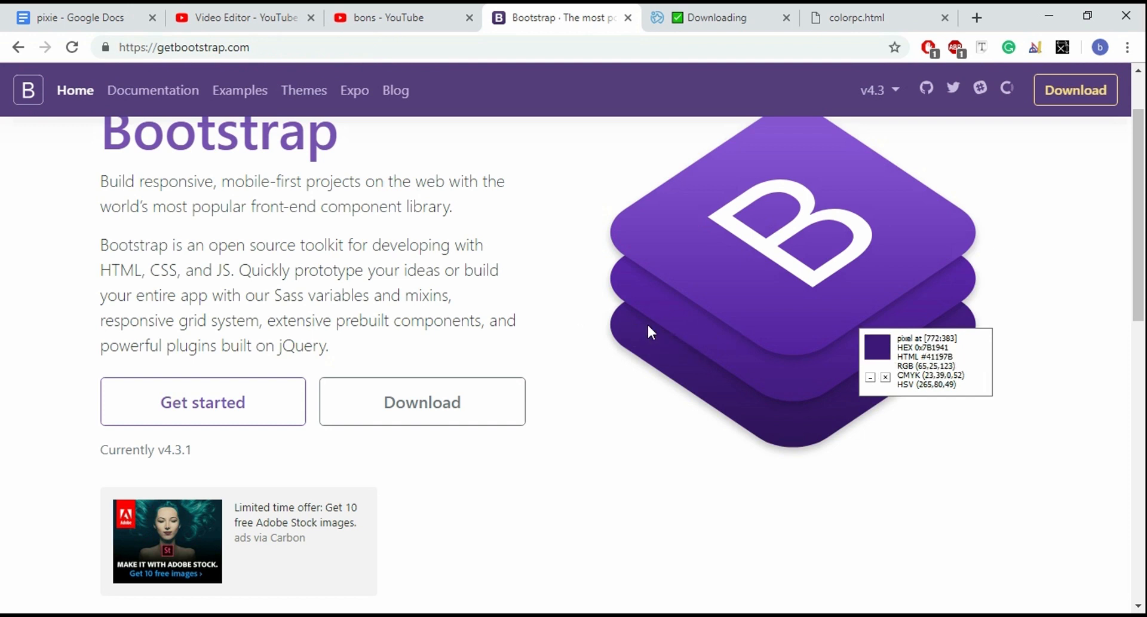
mouse_move(673, 157)
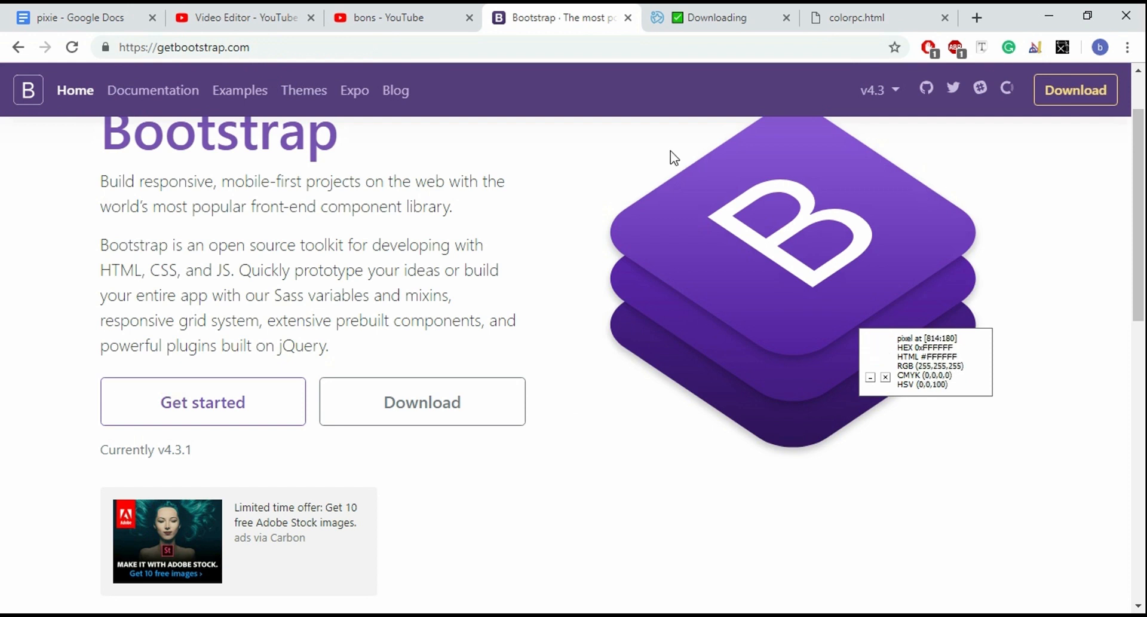
mouse_move(713, 261)
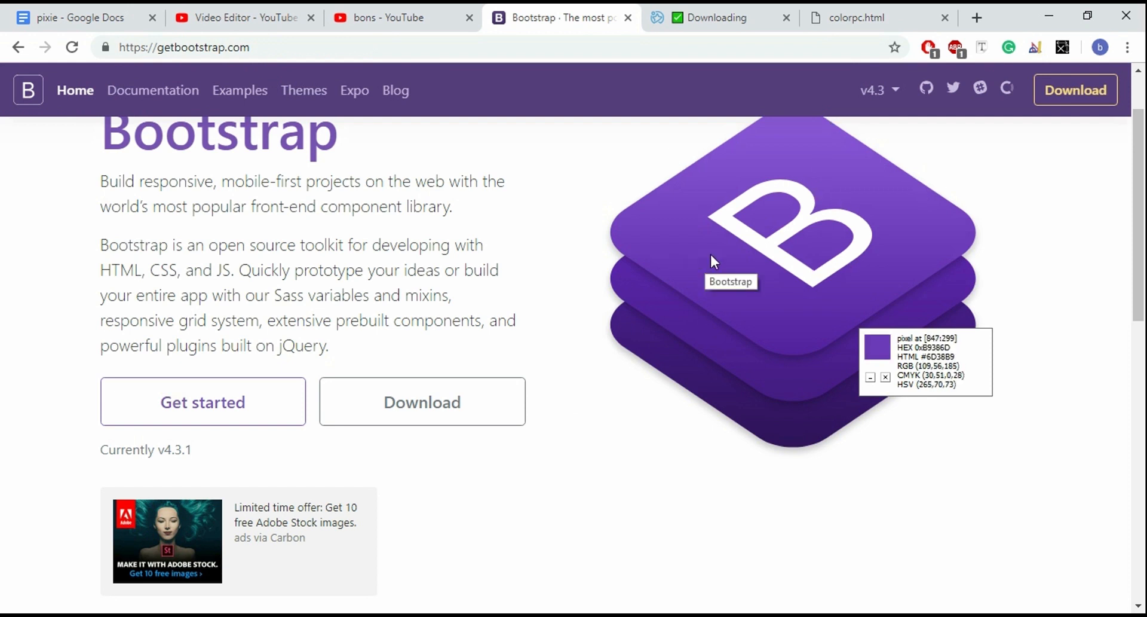
scroll("down", 3)
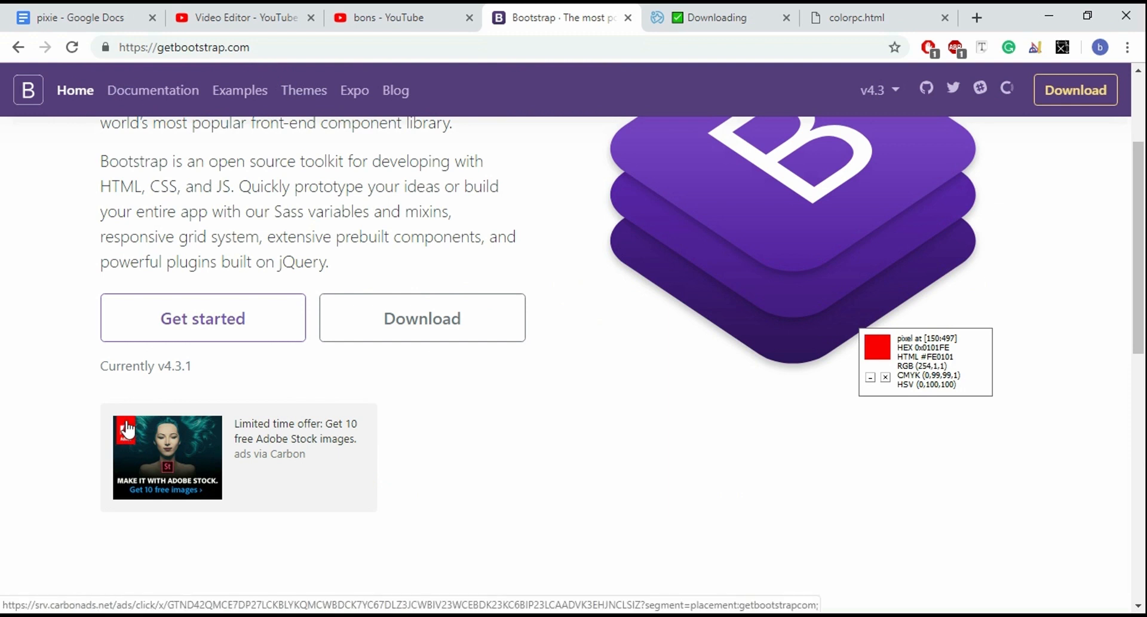
key("ctrl+alt+c")
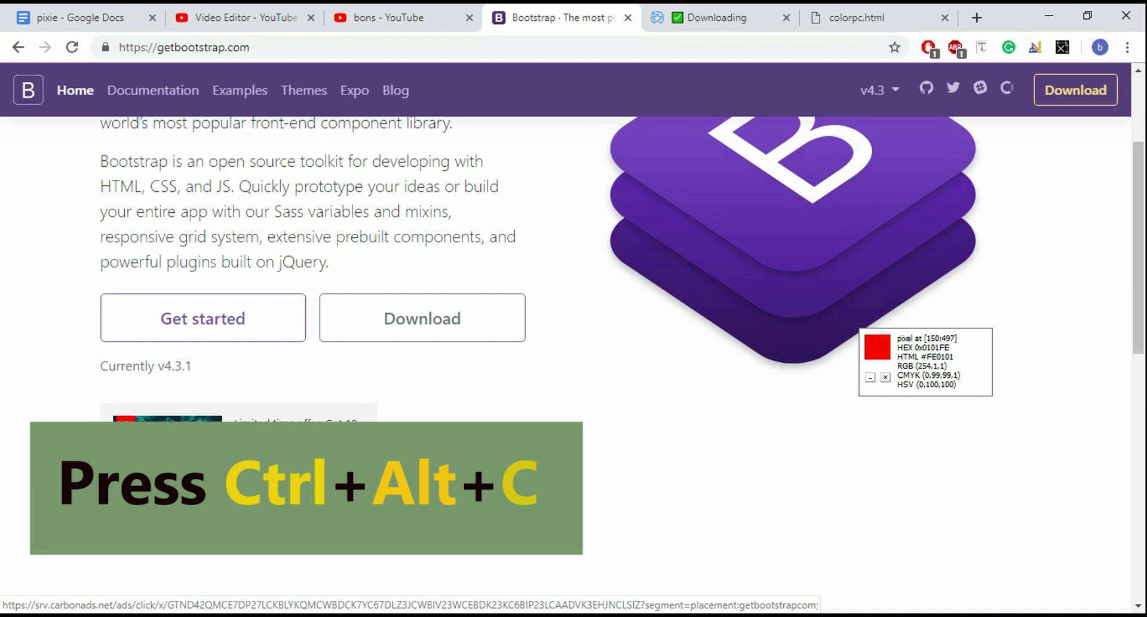
mouse_move(471, 542)
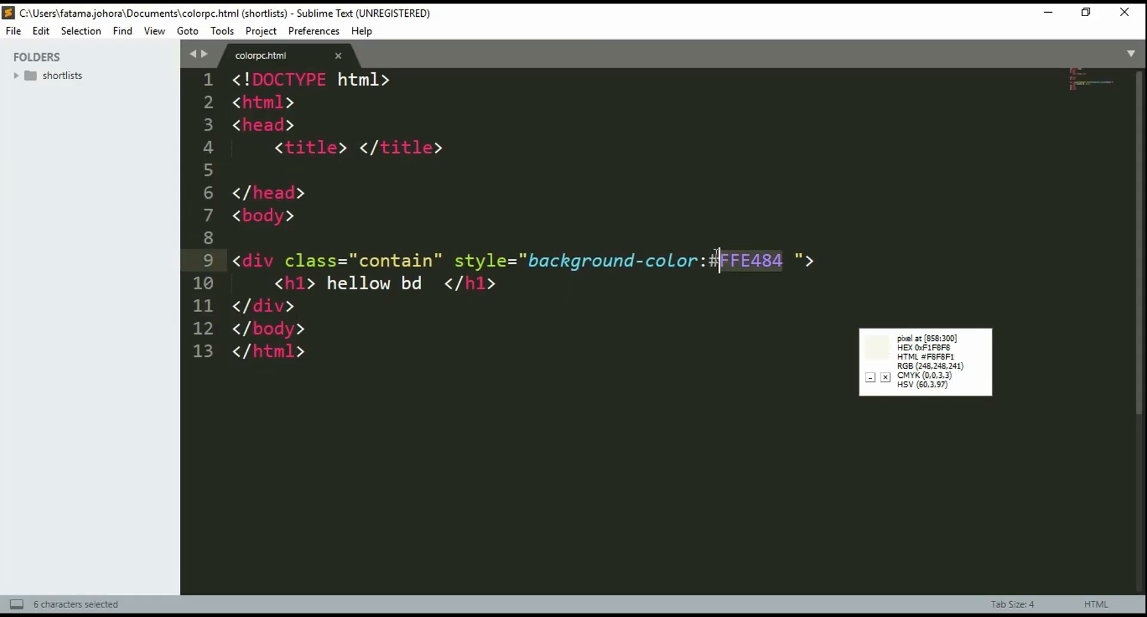
Replace the old code with #FE0101 as the background-color and save the page
key("Delete")
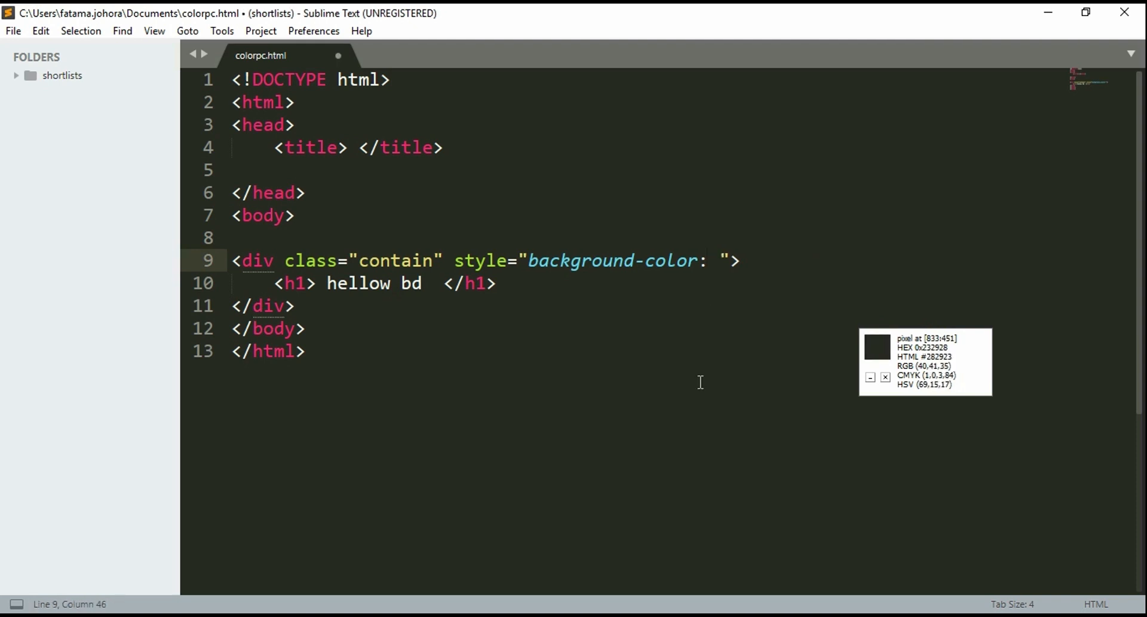
type("FE0101")
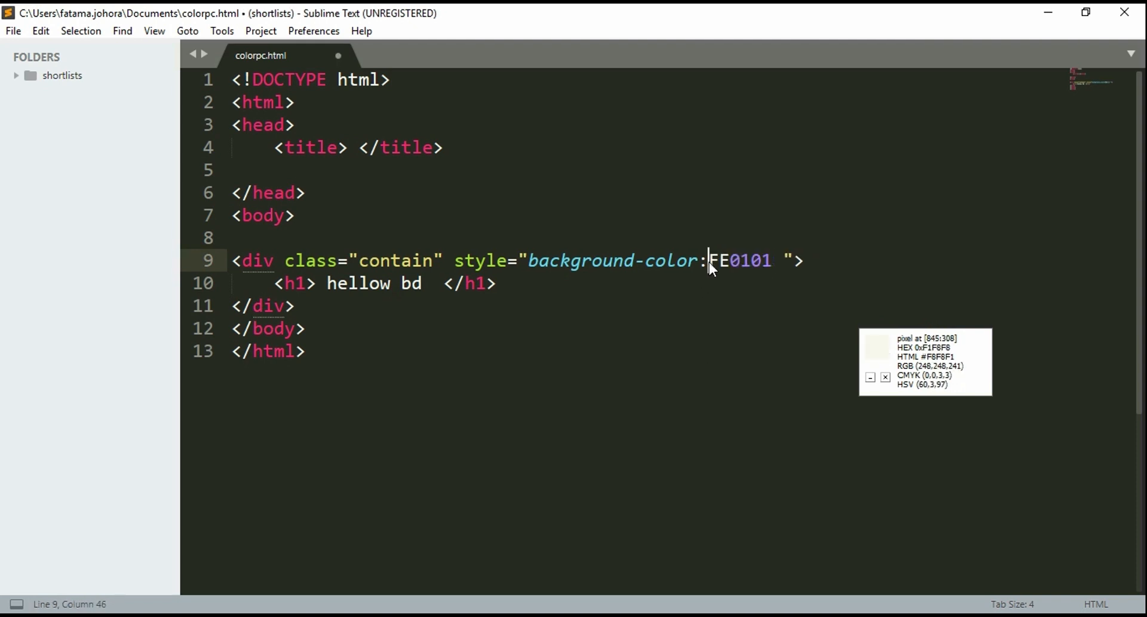
type("#")
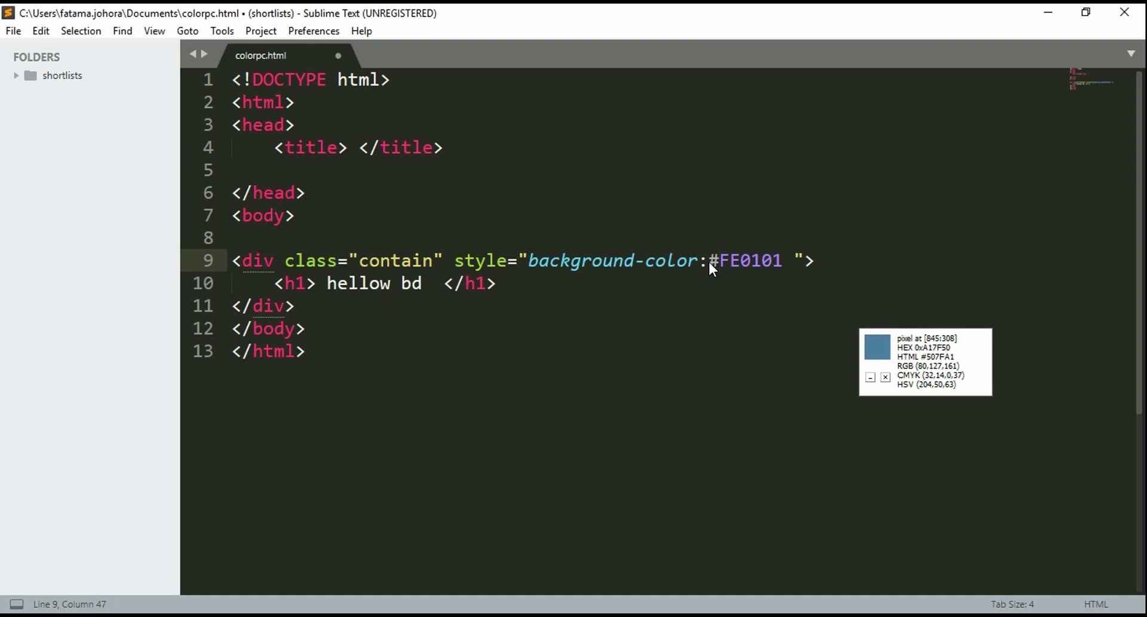
key("ctrl+s")
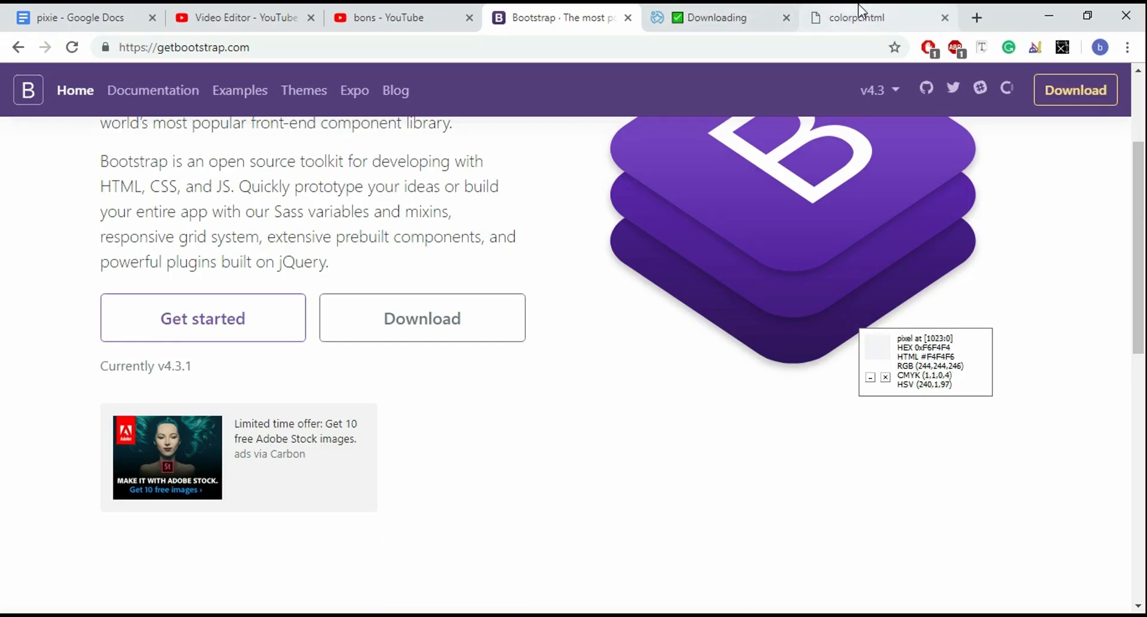
View the colorpc page's red heading band, then return to the Bootstrap page
left_click(871, 17)
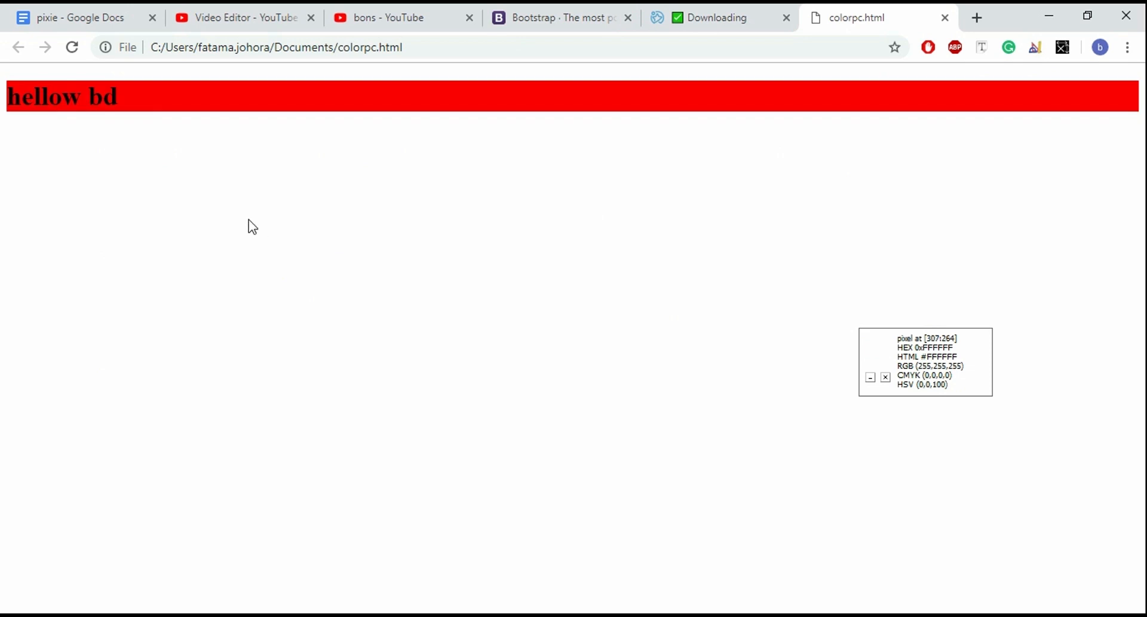
mouse_move(352, 349)
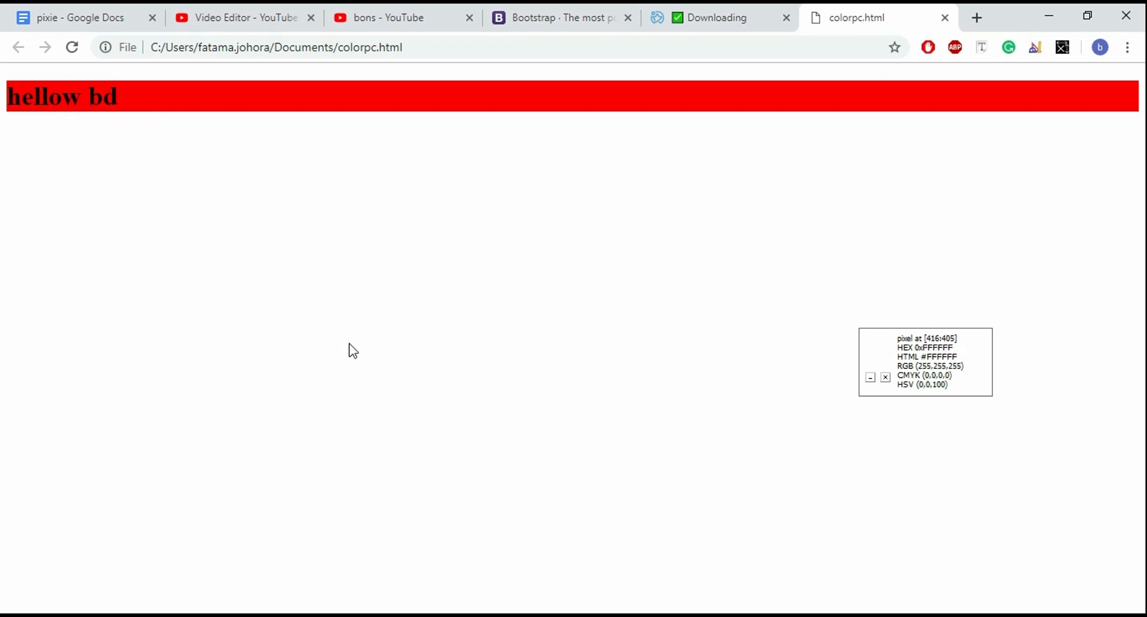
left_click(557, 17)
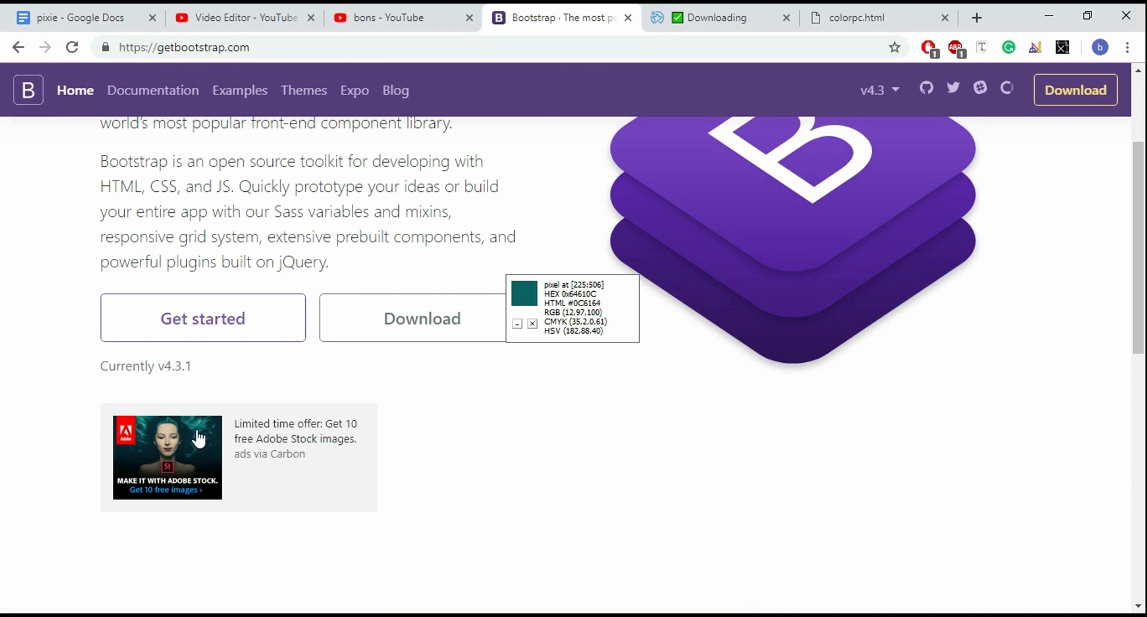
mouse_move(199, 436)
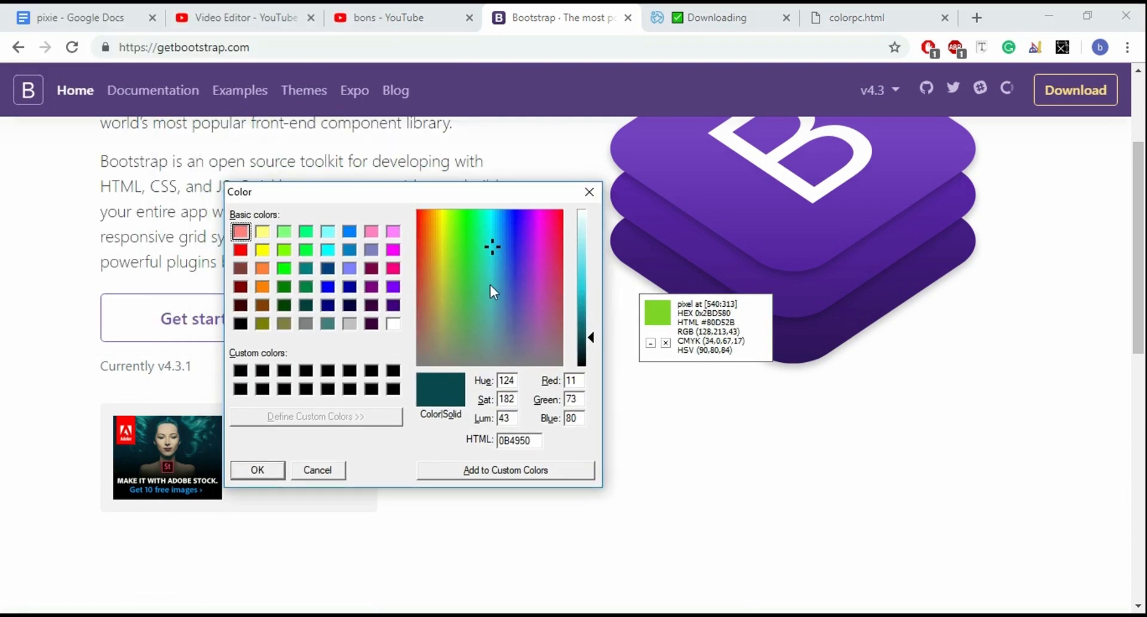
Pick a dark blue shade and then an olive shade in the mixer's spectrum
left_click(509, 256)
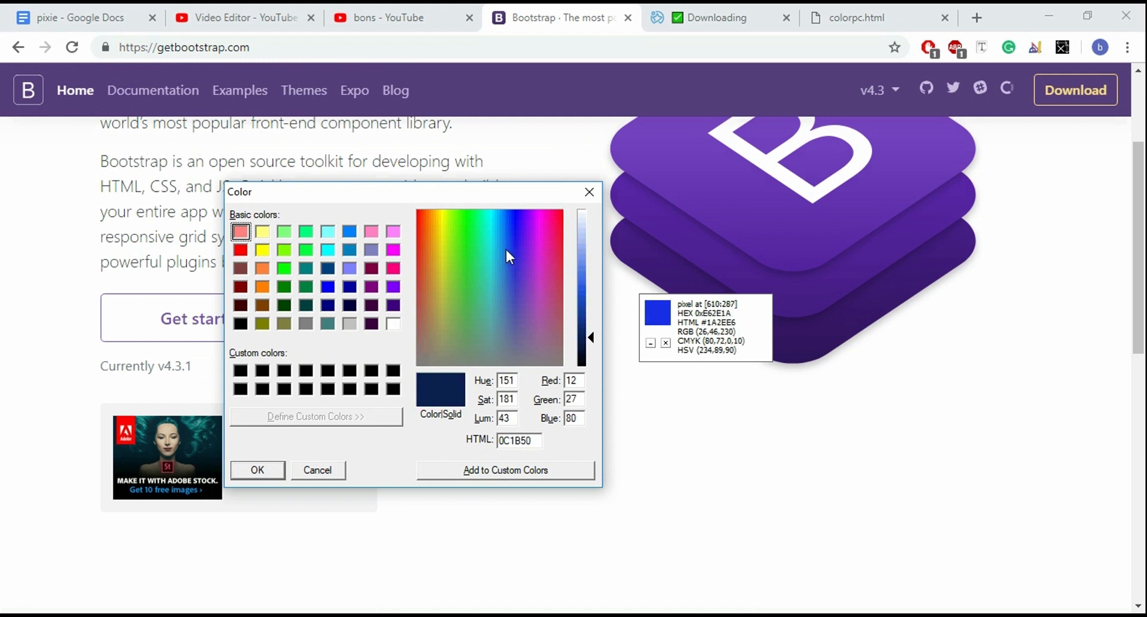
left_click(441, 254)
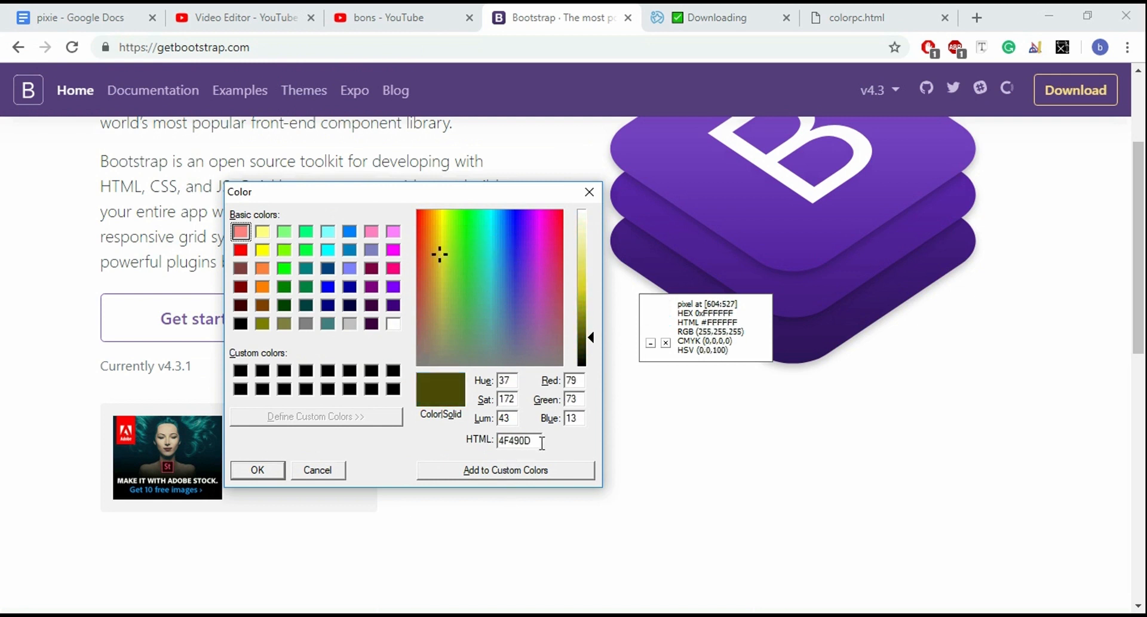
mouse_move(600, 519)
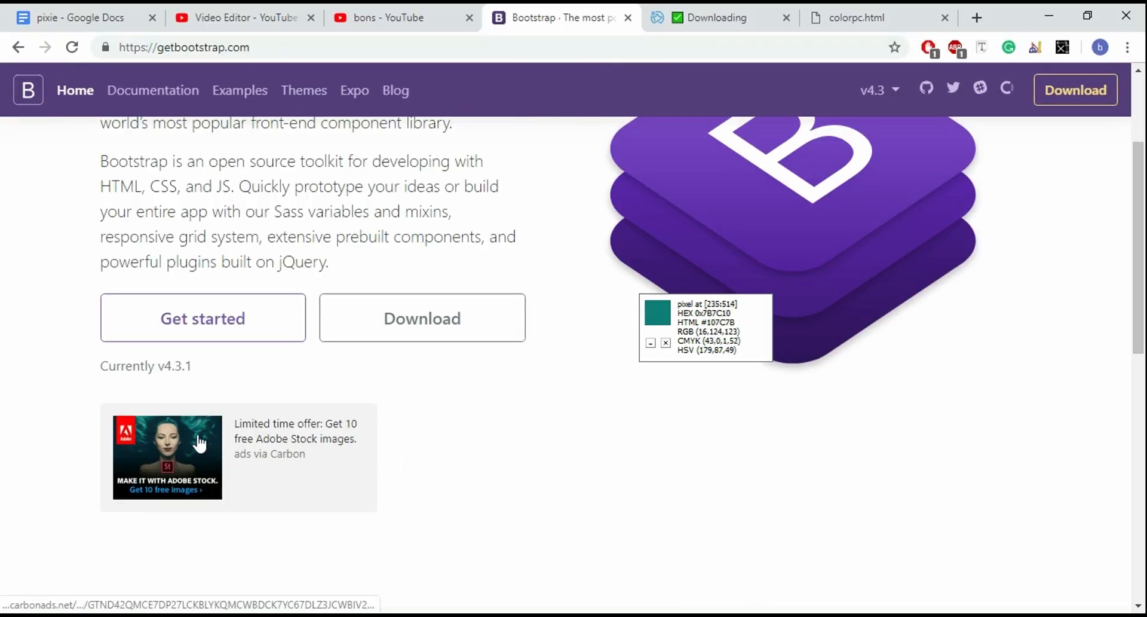
mouse_move(201, 443)
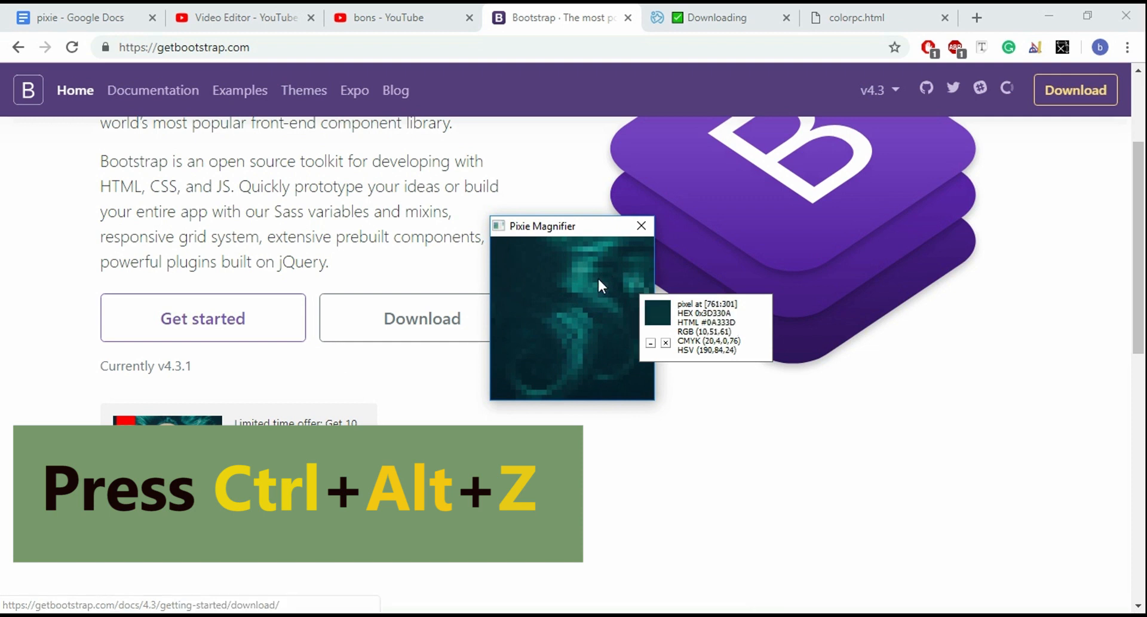
mouse_move(582, 289)
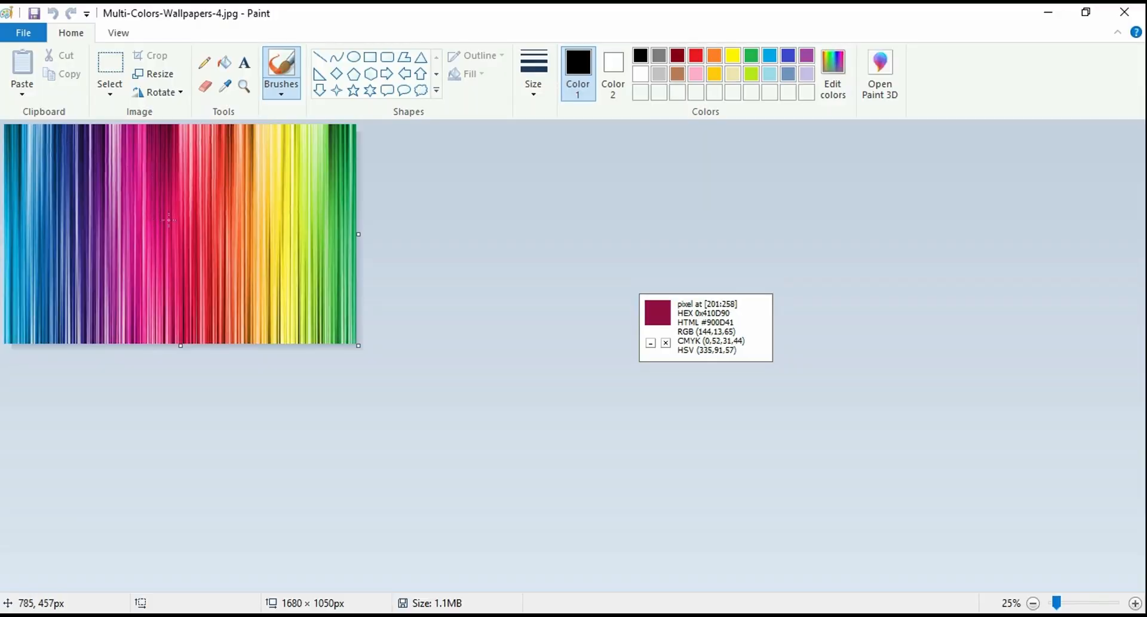
mouse_move(26, 310)
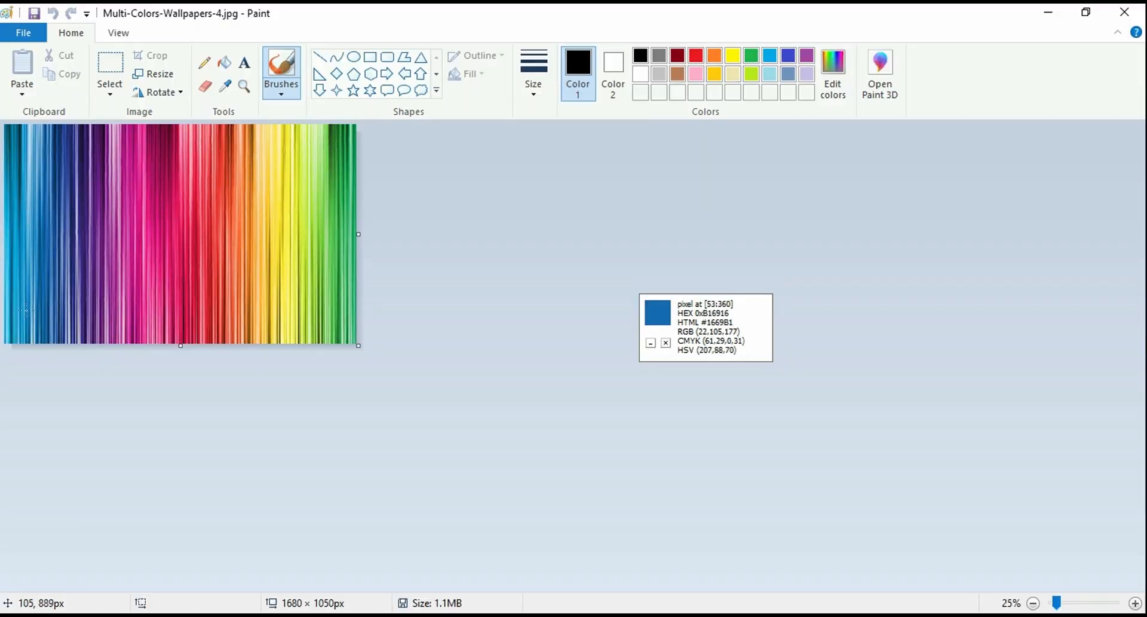
mouse_move(248, 202)
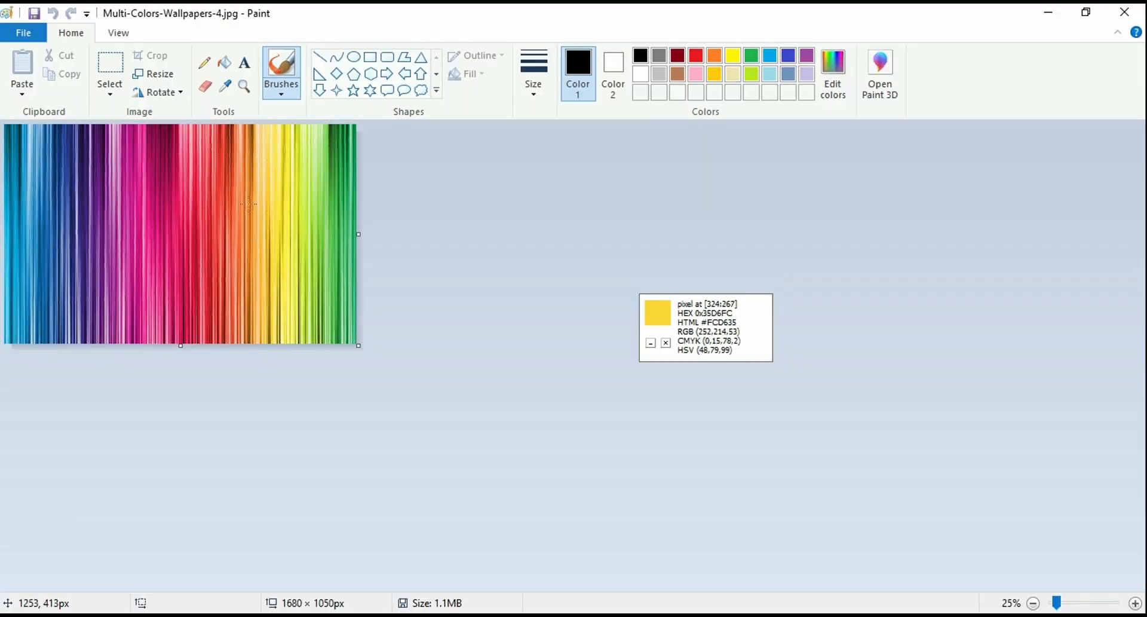
mouse_move(241, 190)
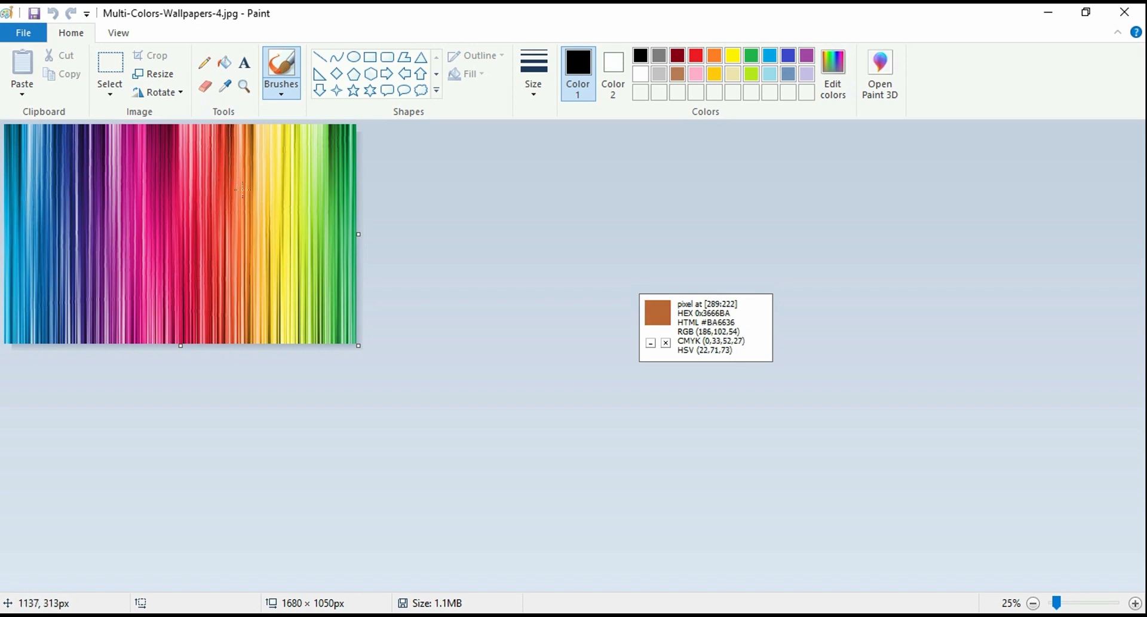